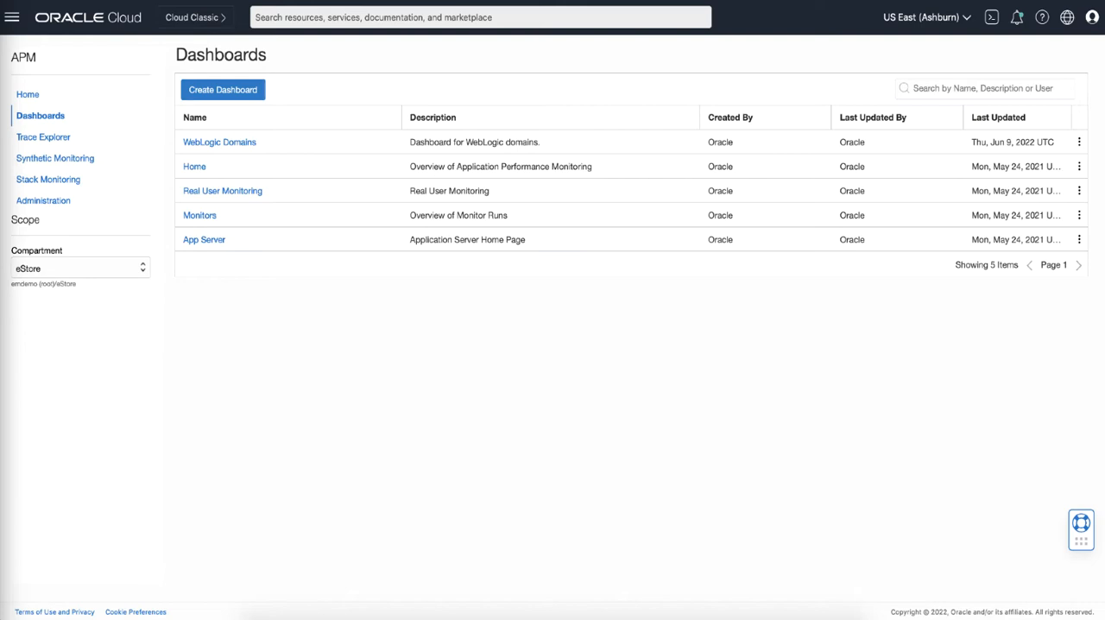
mouse_move(220, 412)
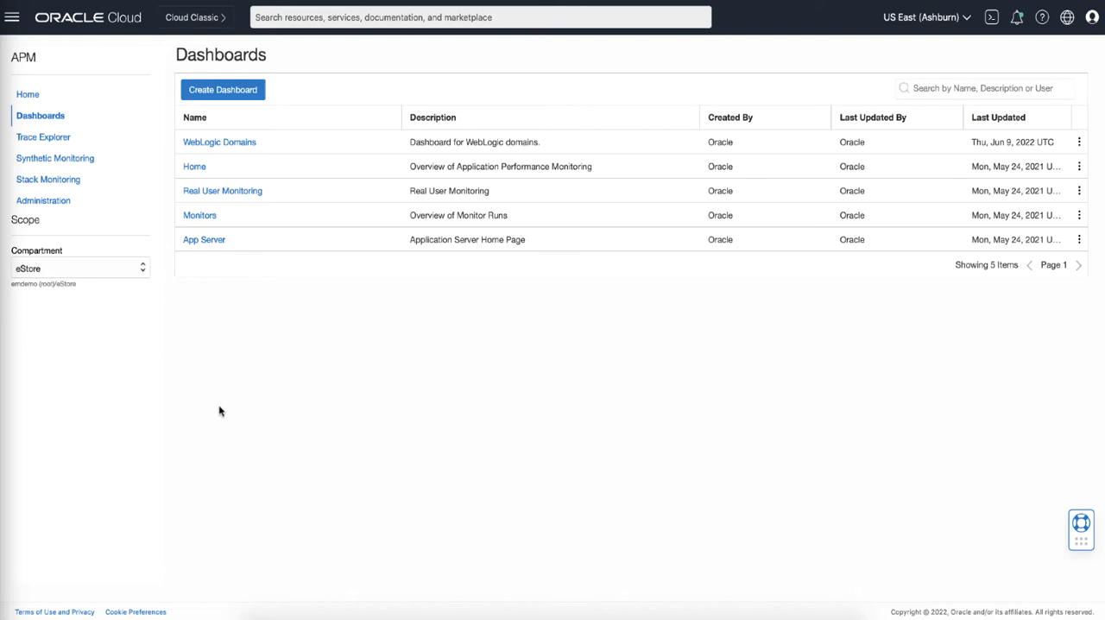
mouse_move(241, 93)
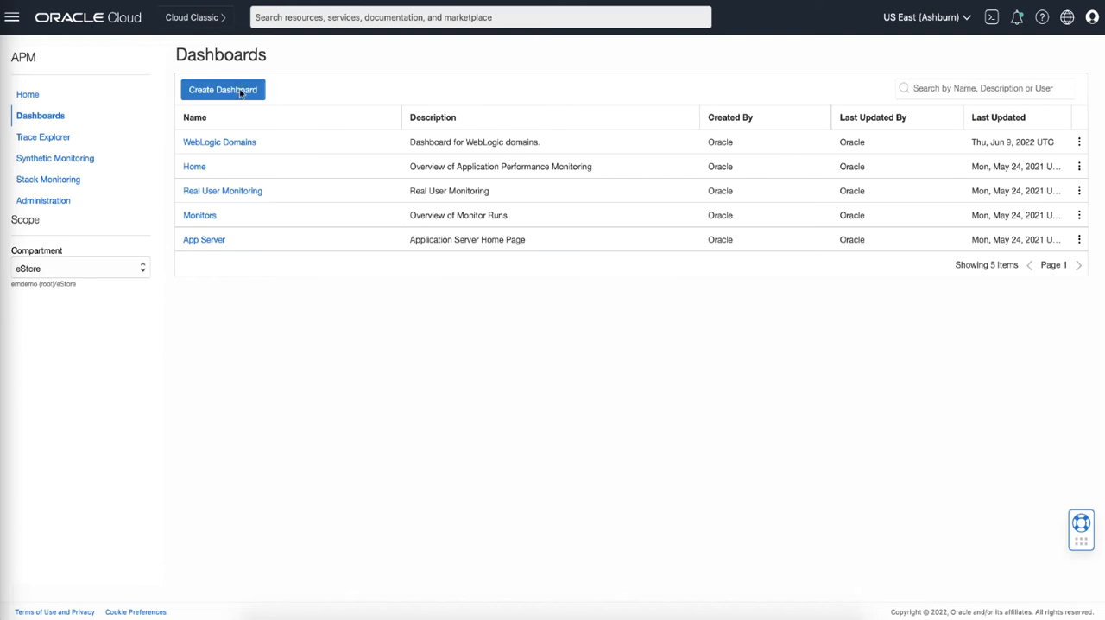
Step: Create a dashboard with Compartment and linked APM Domain filters, domain set to Prod
left_click(223, 90)
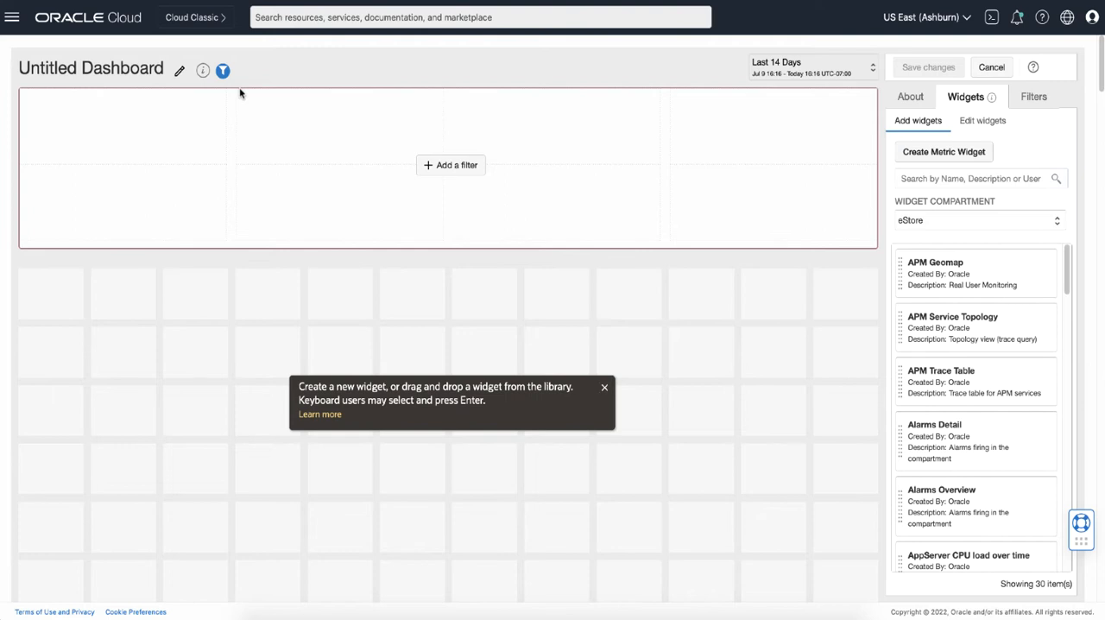
mouse_move(450, 165)
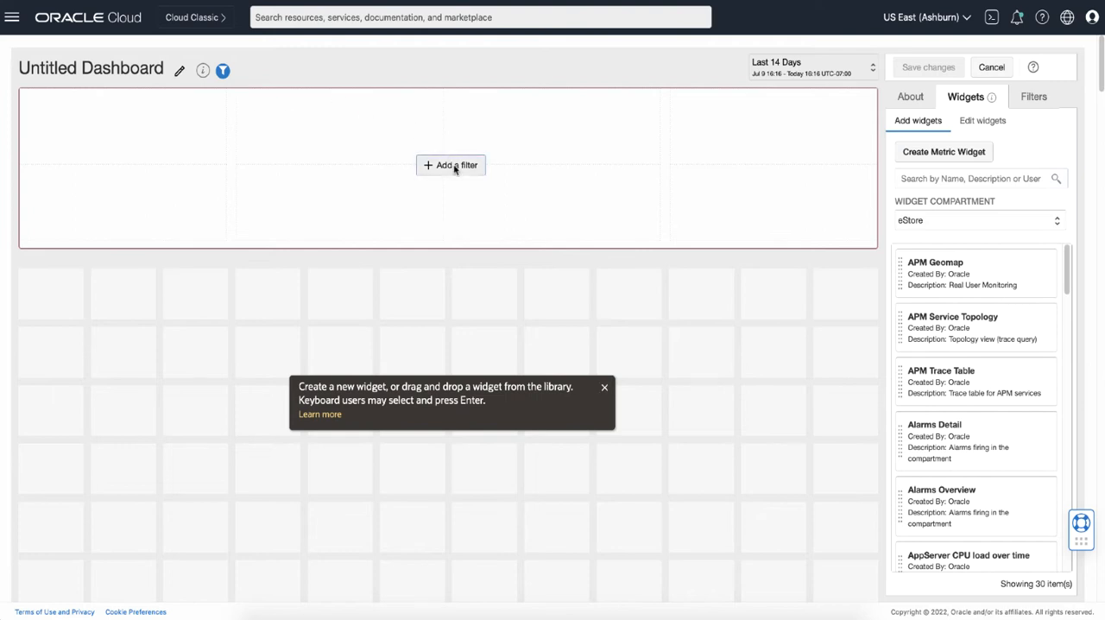
left_click(1020, 96)
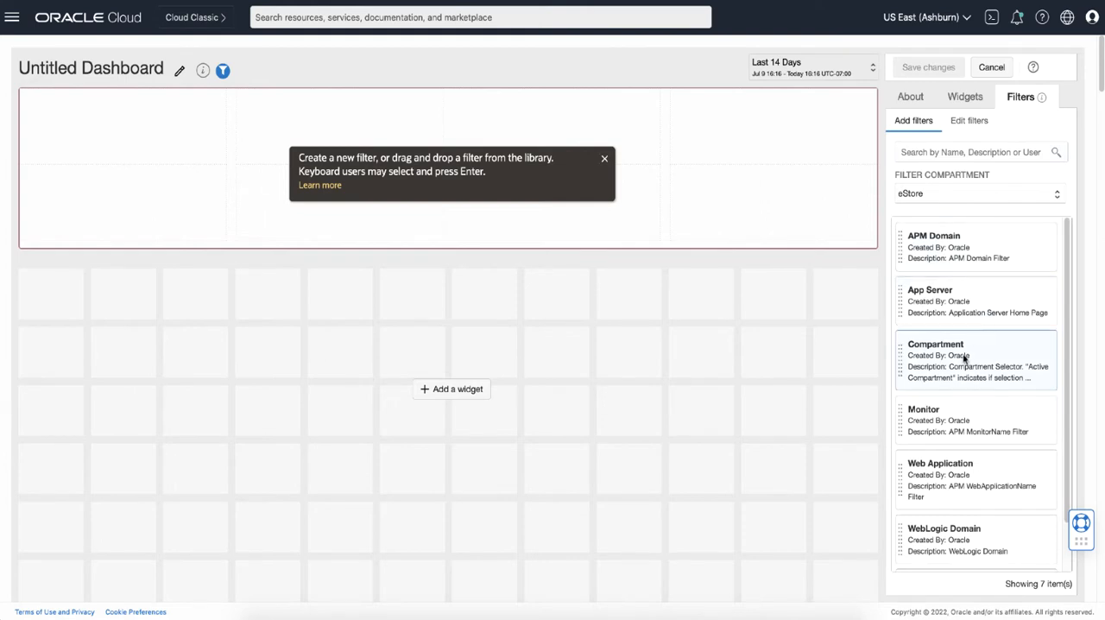
left_click_drag(935, 344, 304, 151)
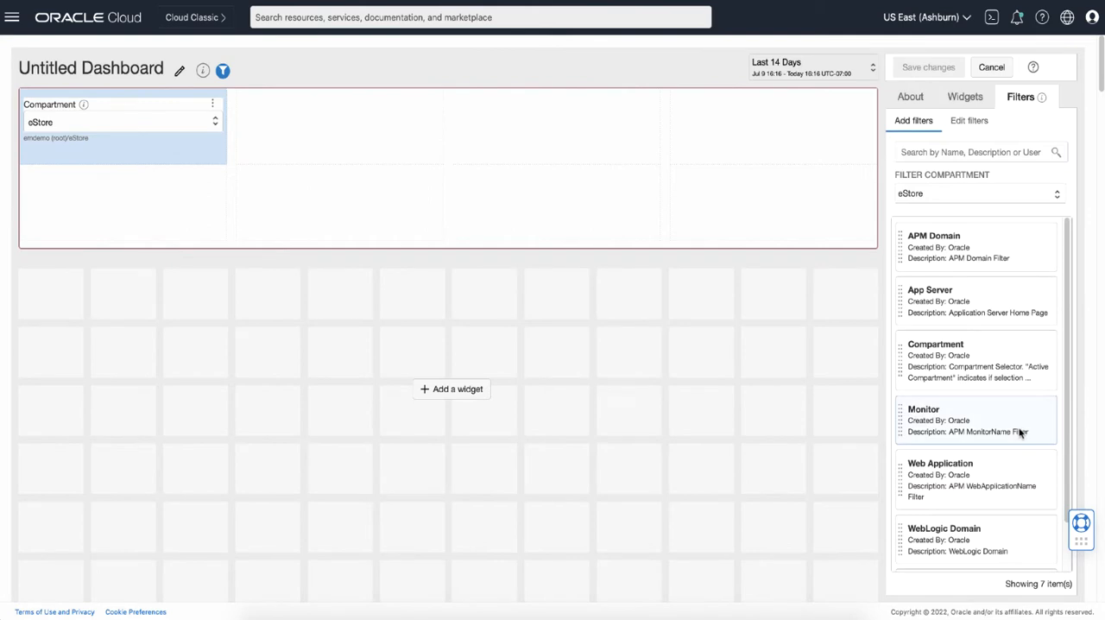
left_click(933, 234)
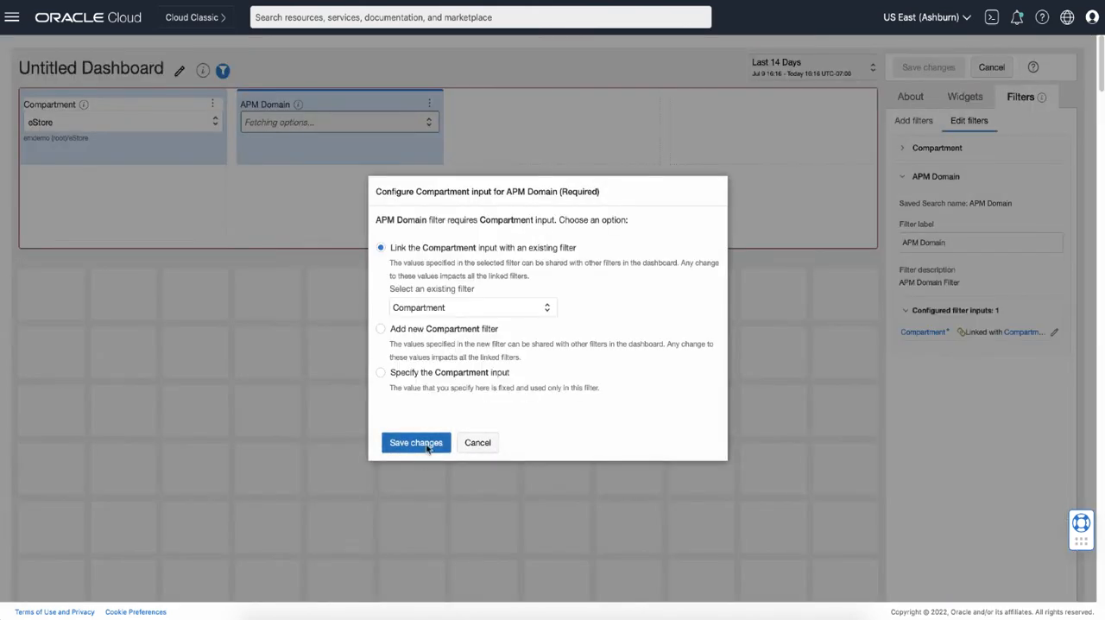
left_click(415, 442)
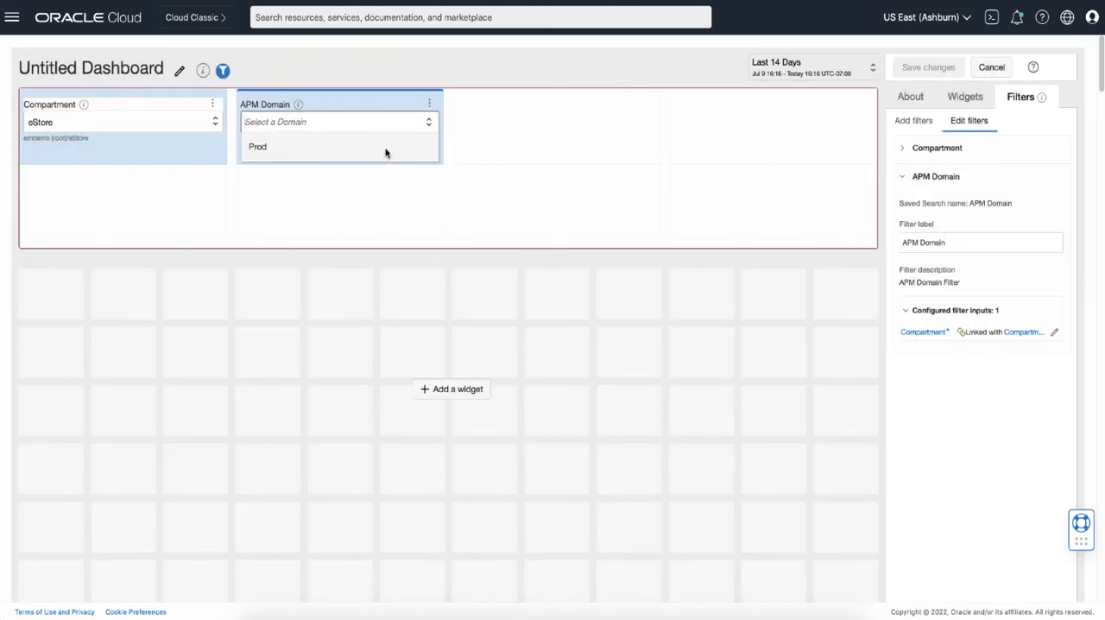
left_click(257, 146)
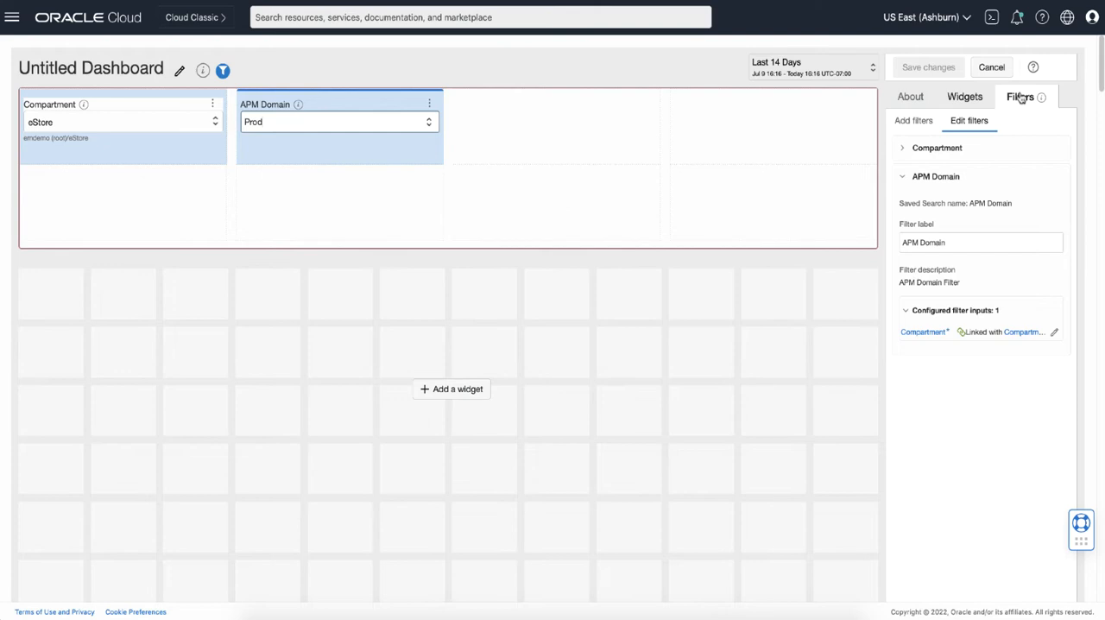
Step: Add APM Geomap and APM Service Topology widgets, linking each to the Compartment filter
left_click(966, 96)
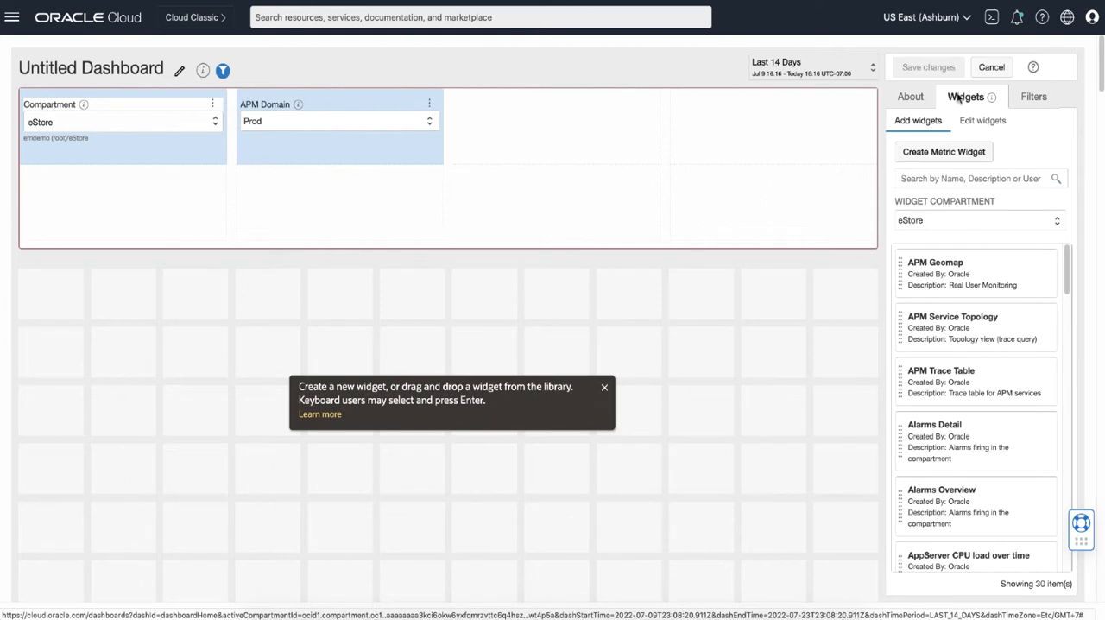
mouse_move(960, 285)
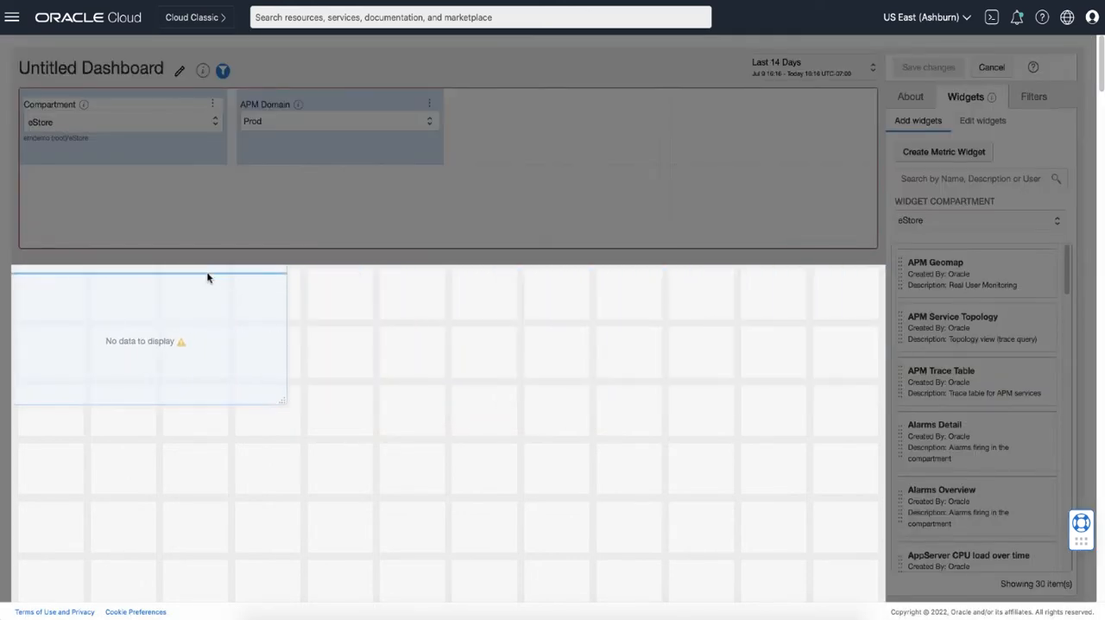
left_click(935, 261)
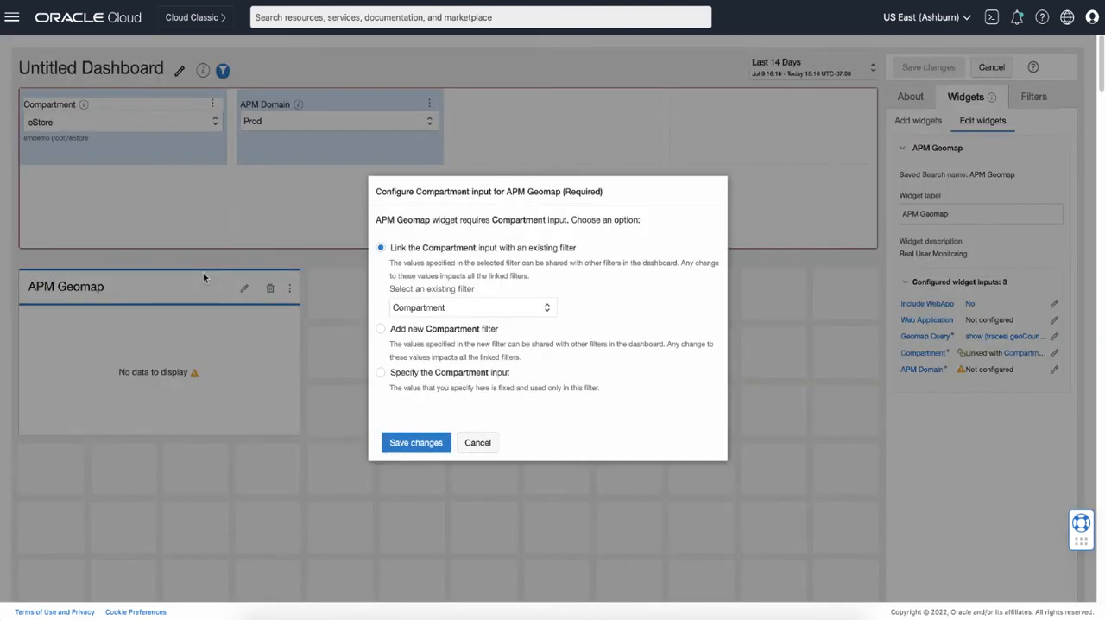
left_click(415, 442)
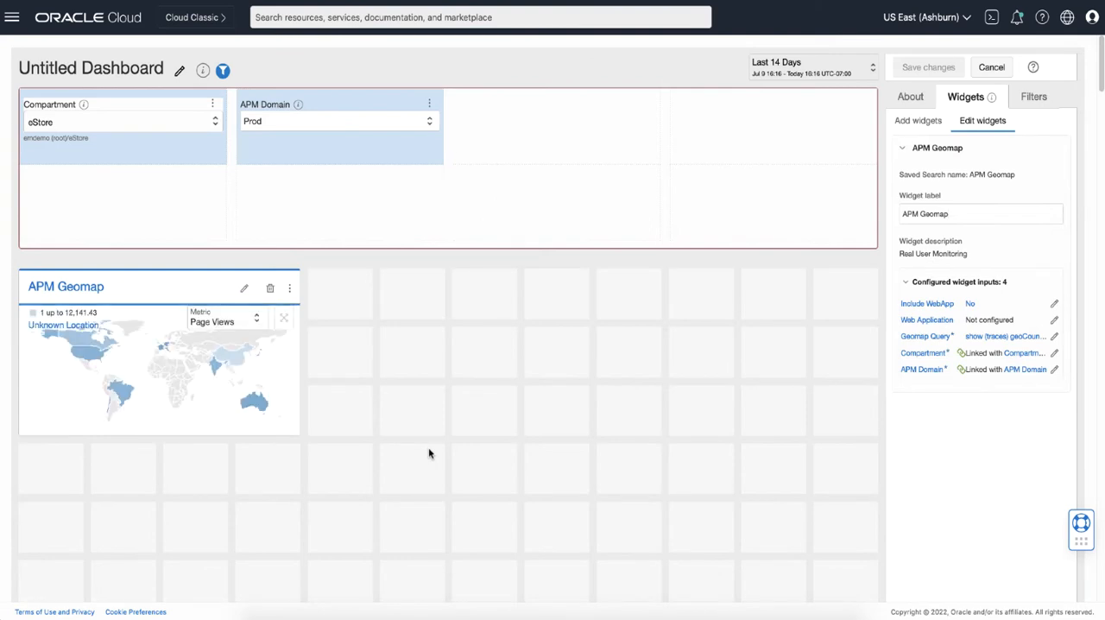
left_click(917, 120)
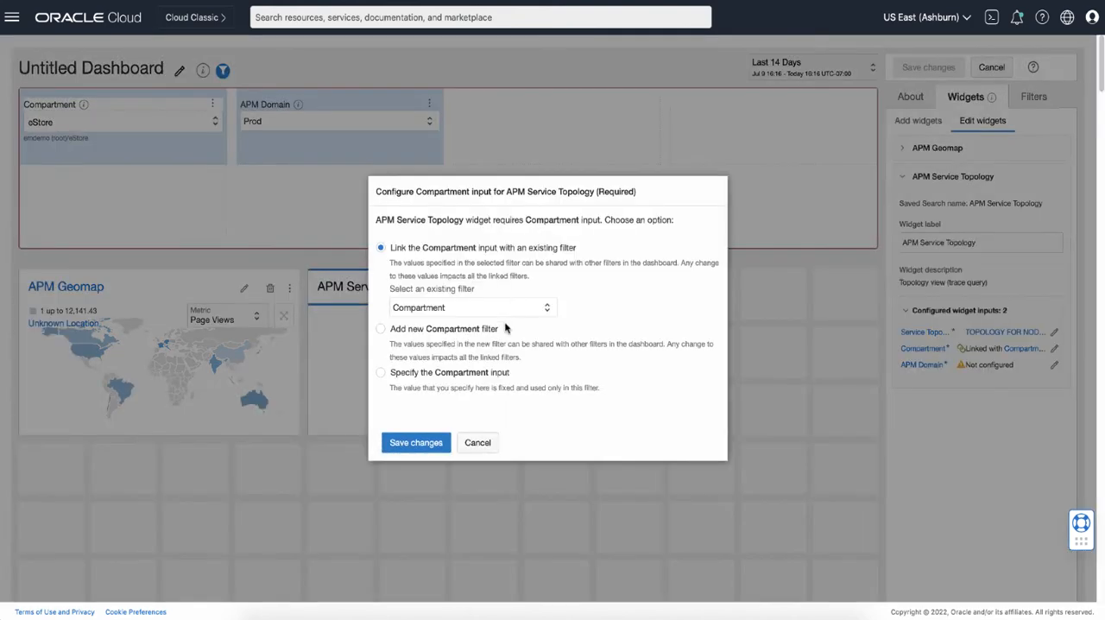
left_click(415, 442)
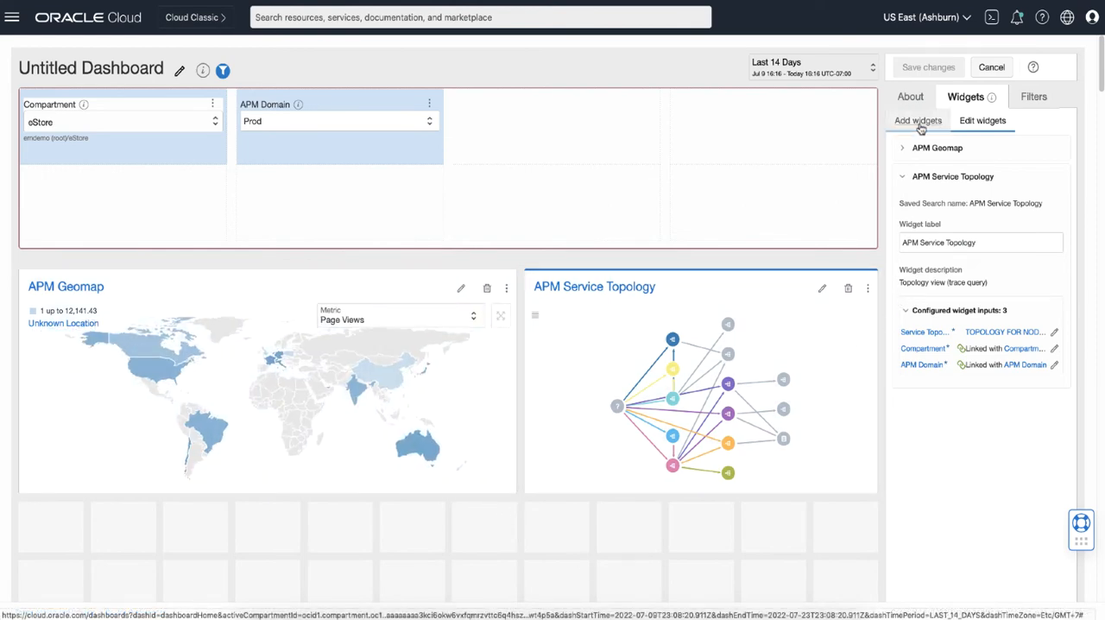
Step: Create a metric widget and save its Compartment input link
left_click(917, 120)
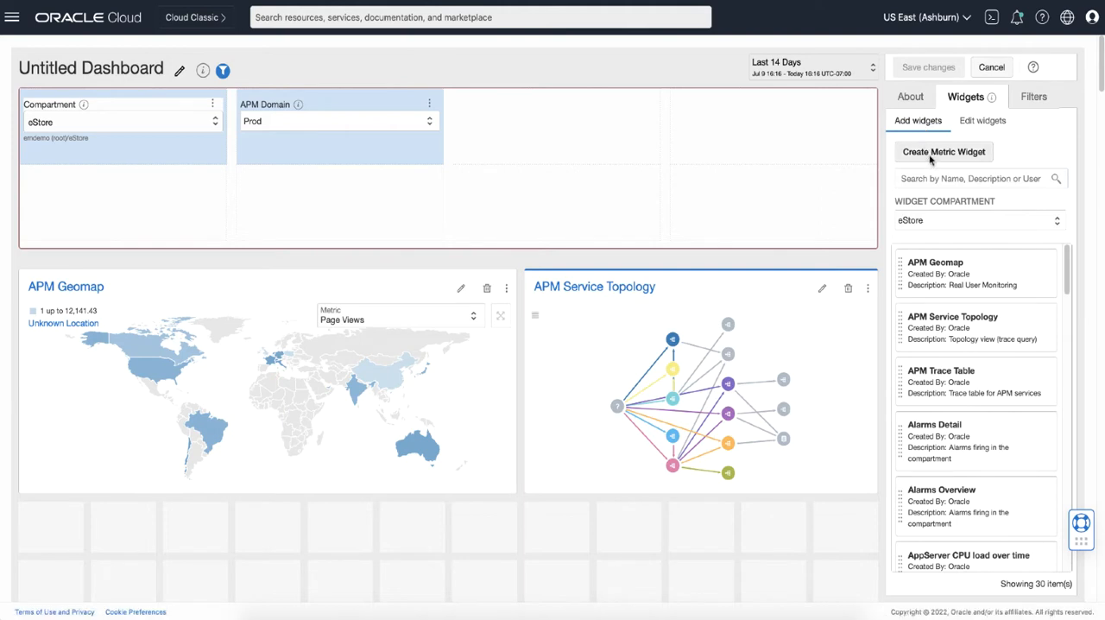
left_click(983, 120)
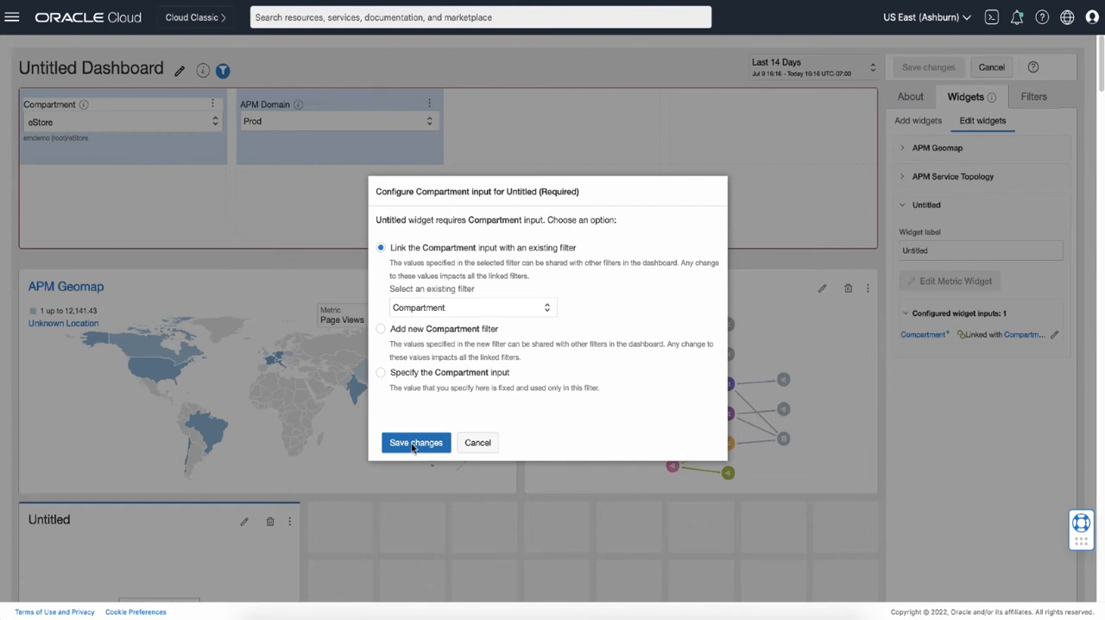
left_click(415, 442)
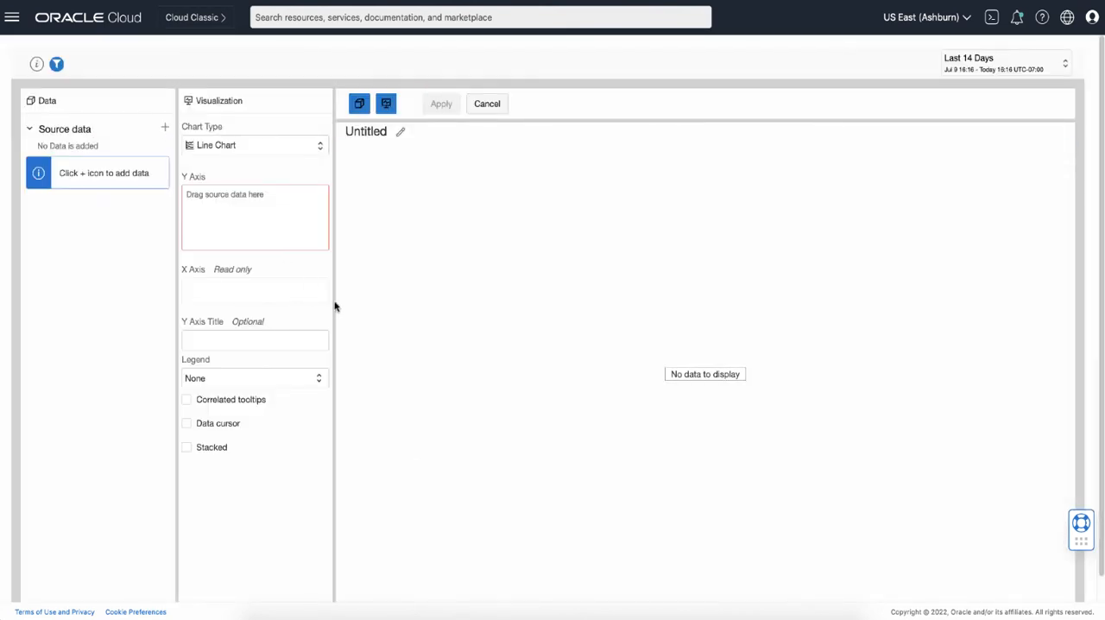
Step: Add the oracle_apm_rum namespace with All Metrics as the widget's source data
left_click(164, 128)
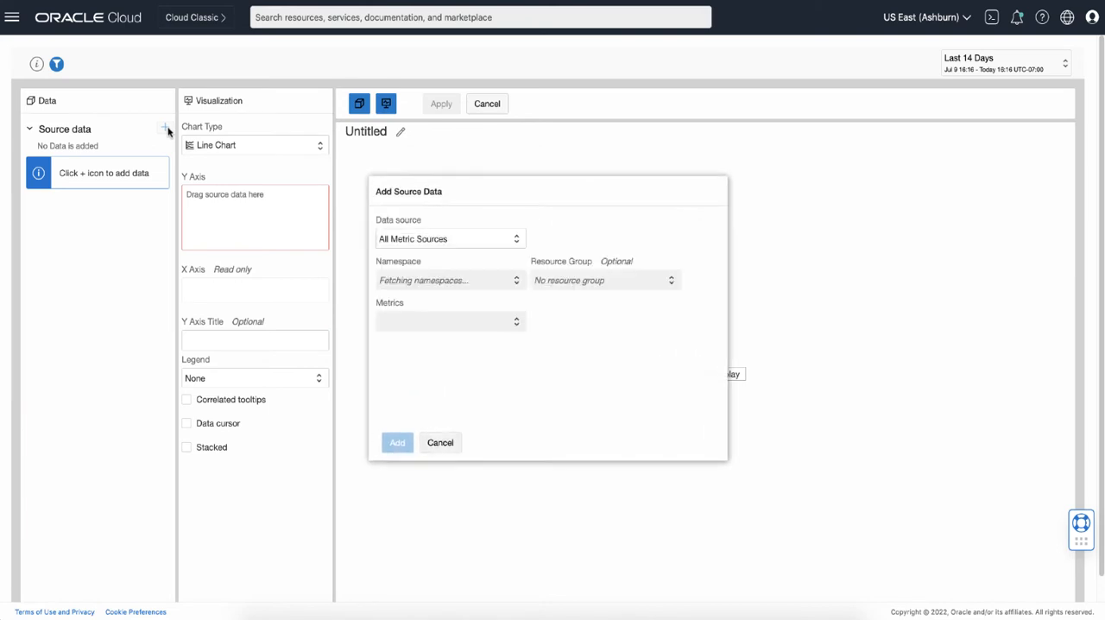
left_click(448, 280)
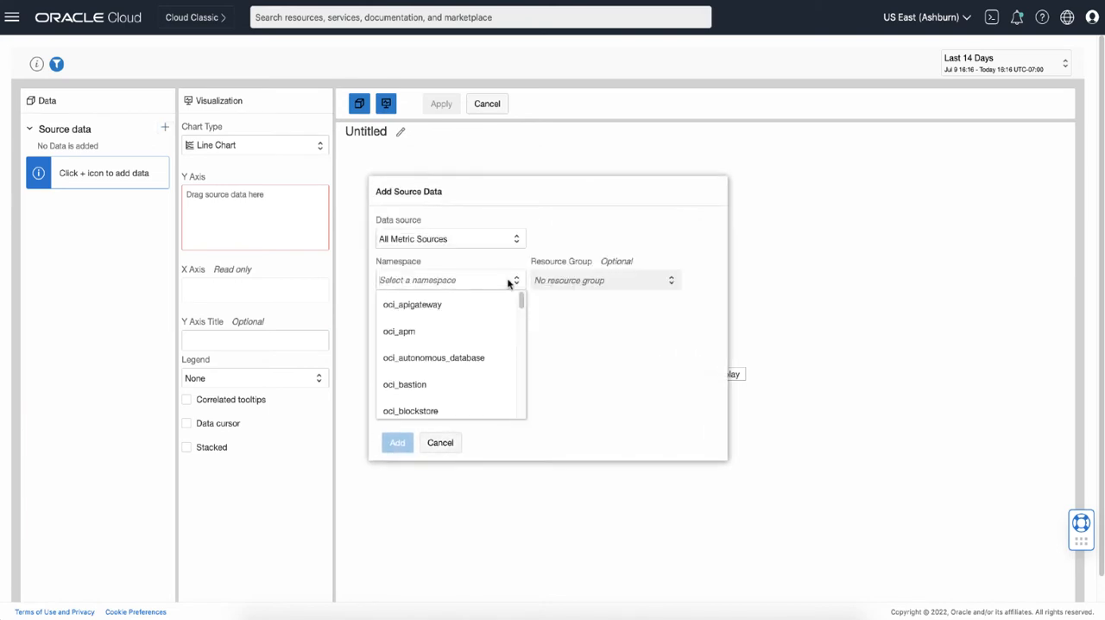
scroll("down", 3)
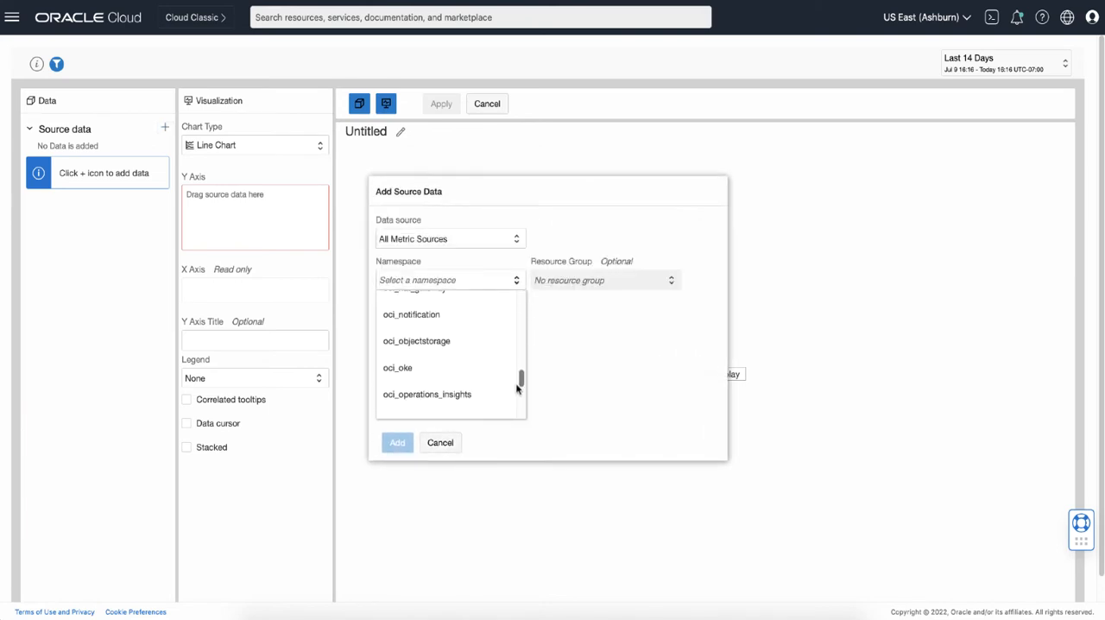
scroll("down", 3)
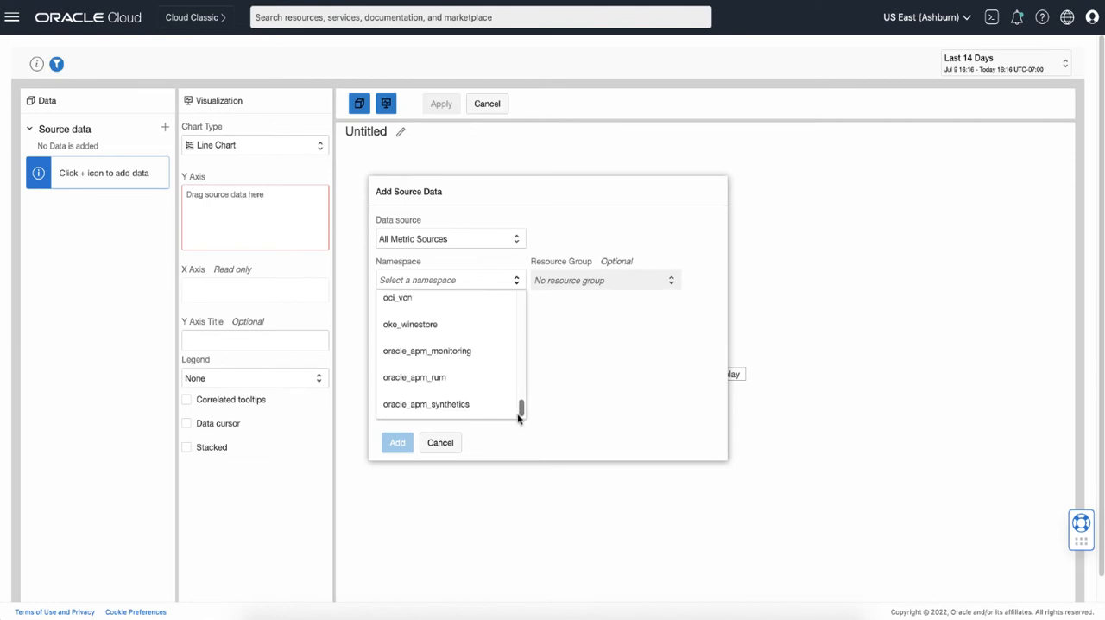
left_click(414, 377)
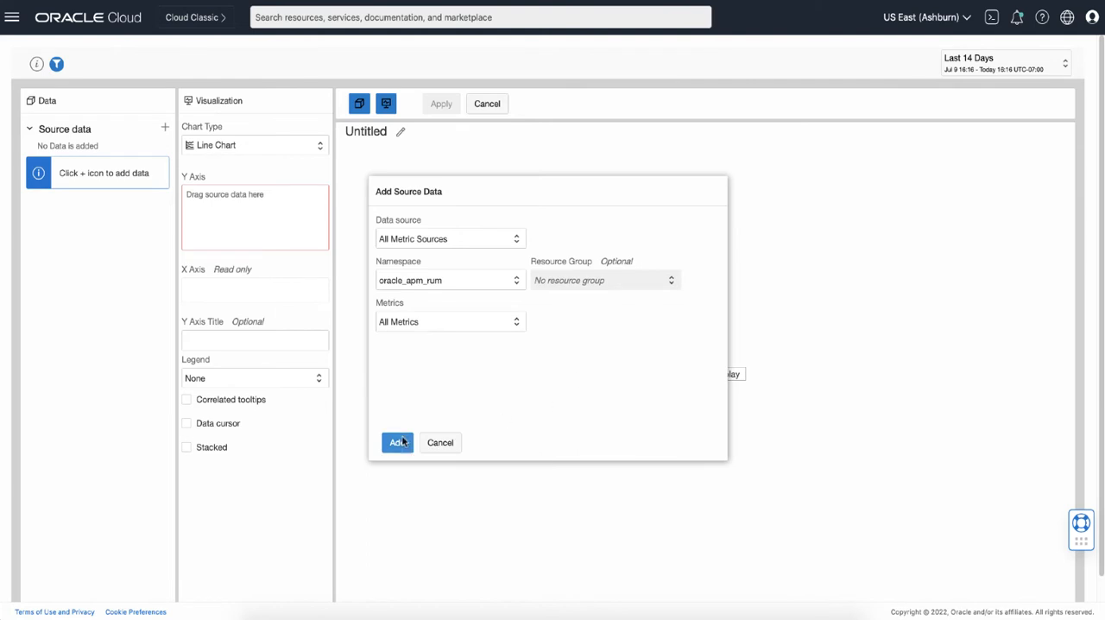
left_click(397, 442)
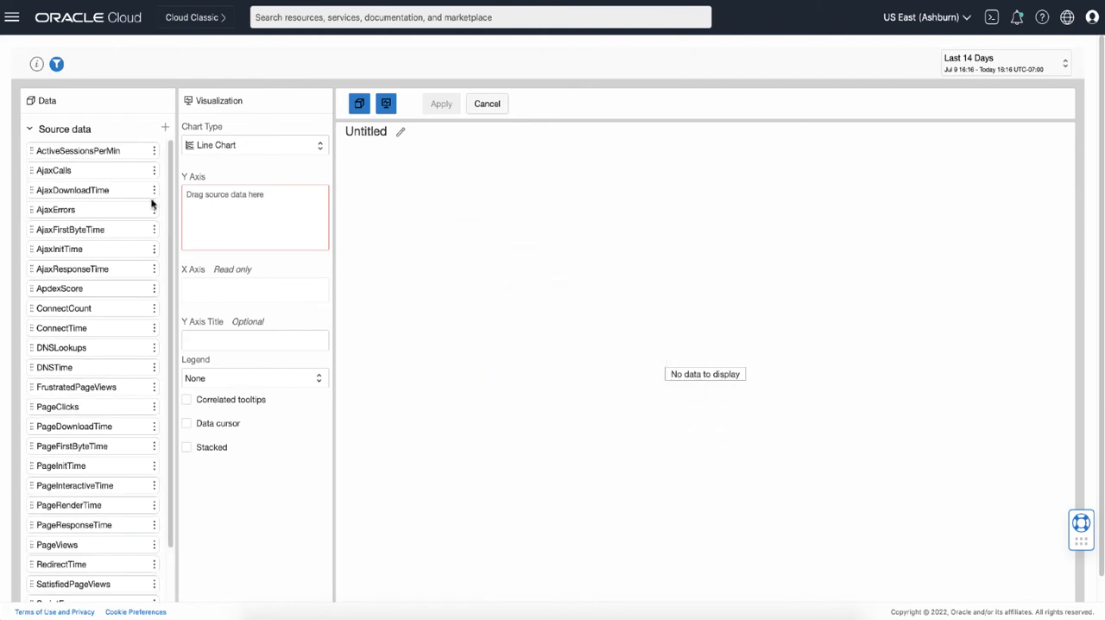
mouse_move(138, 231)
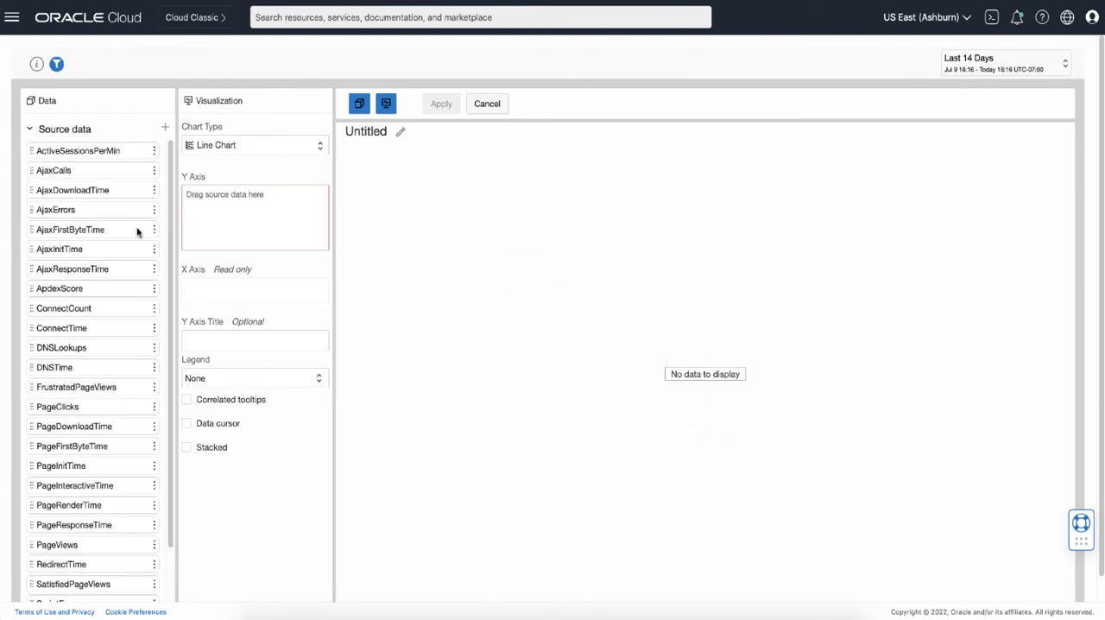
mouse_move(70, 229)
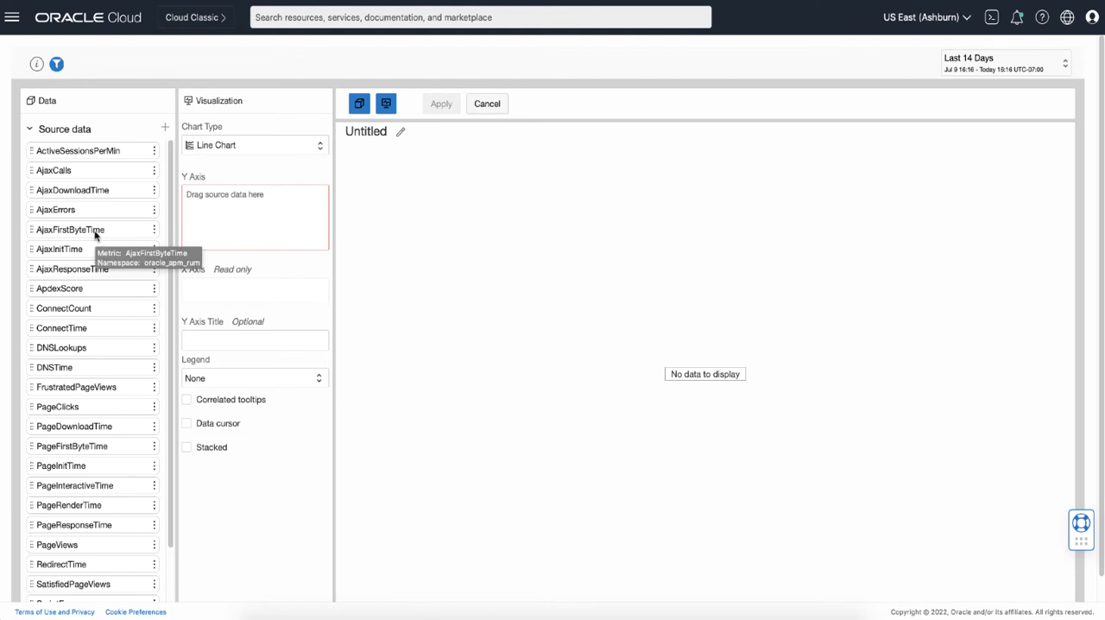
Step: Plot AjaxFirstByteTime on the first chart, apply it, and start a second Compartment-linked metric widget
left_click_drag(70, 229, 246, 227)
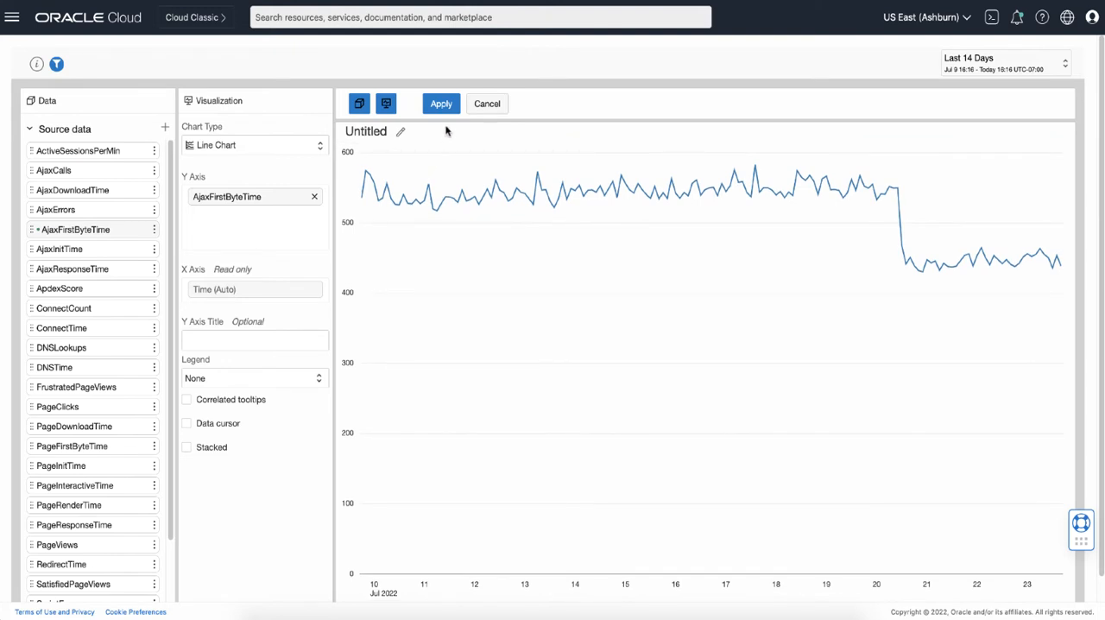
left_click(440, 103)
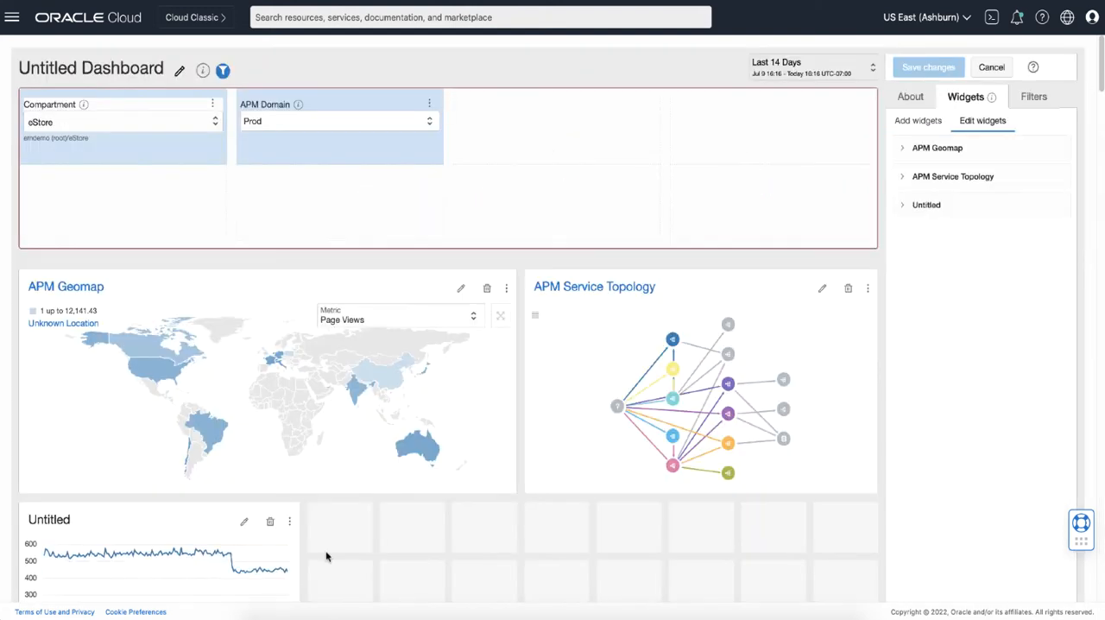
left_click(918, 120)
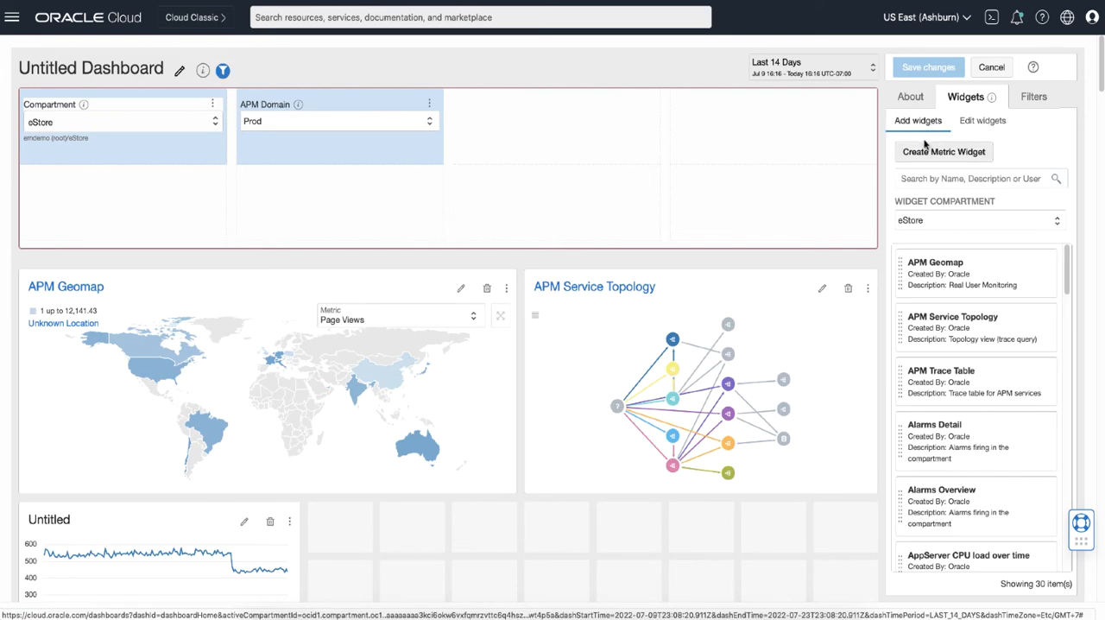
left_click(983, 120)
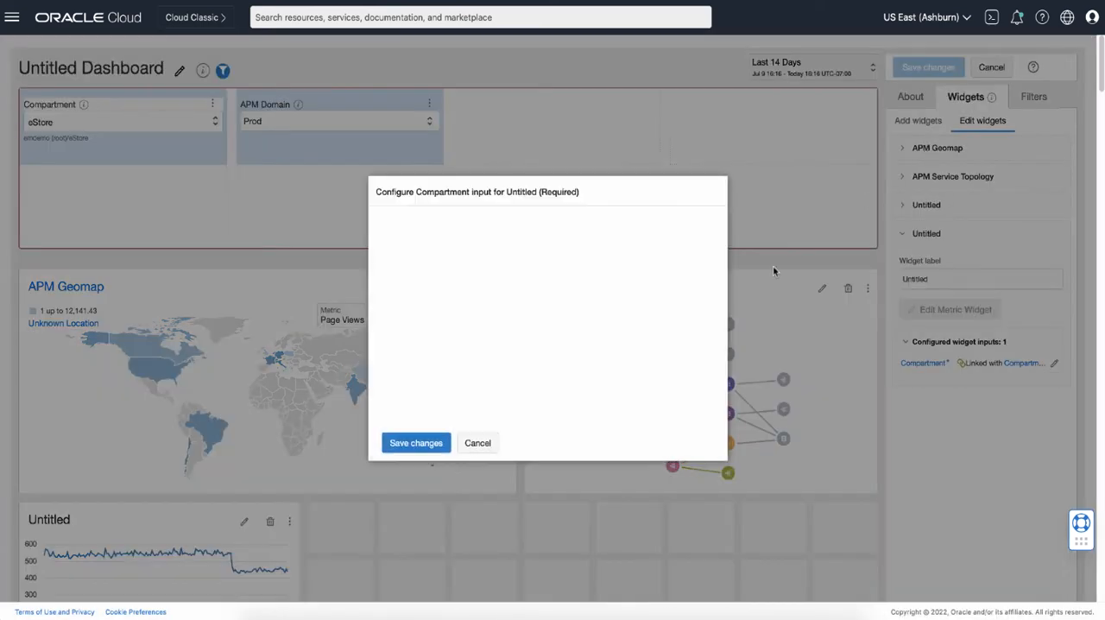
left_click(415, 442)
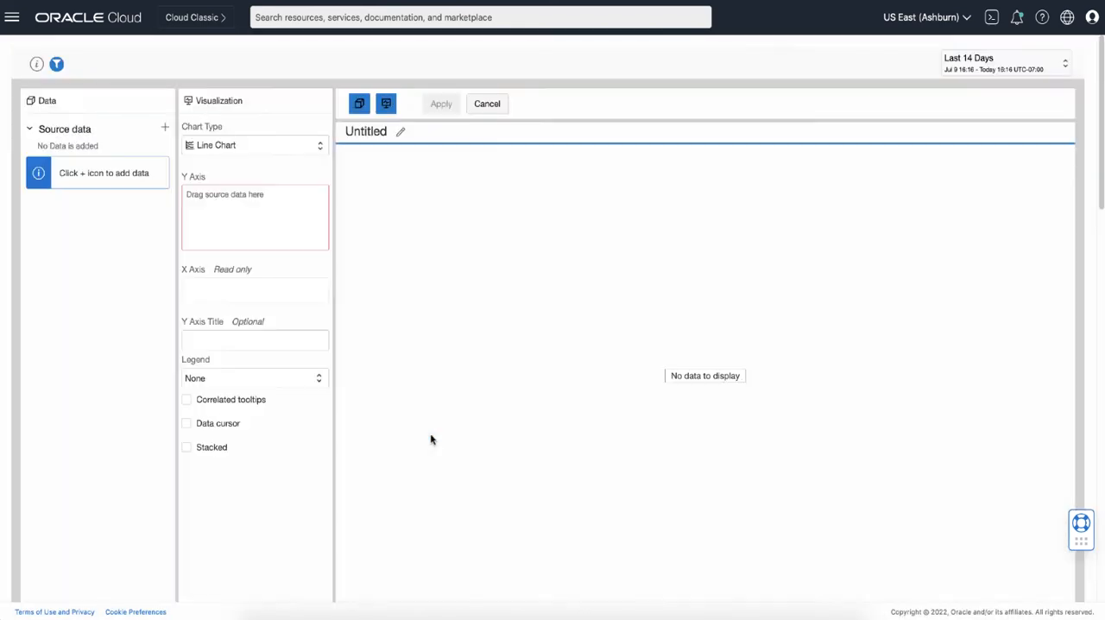
Step: Add oracle_apm_rum metrics as source data for the second metric widget
left_click(164, 129)
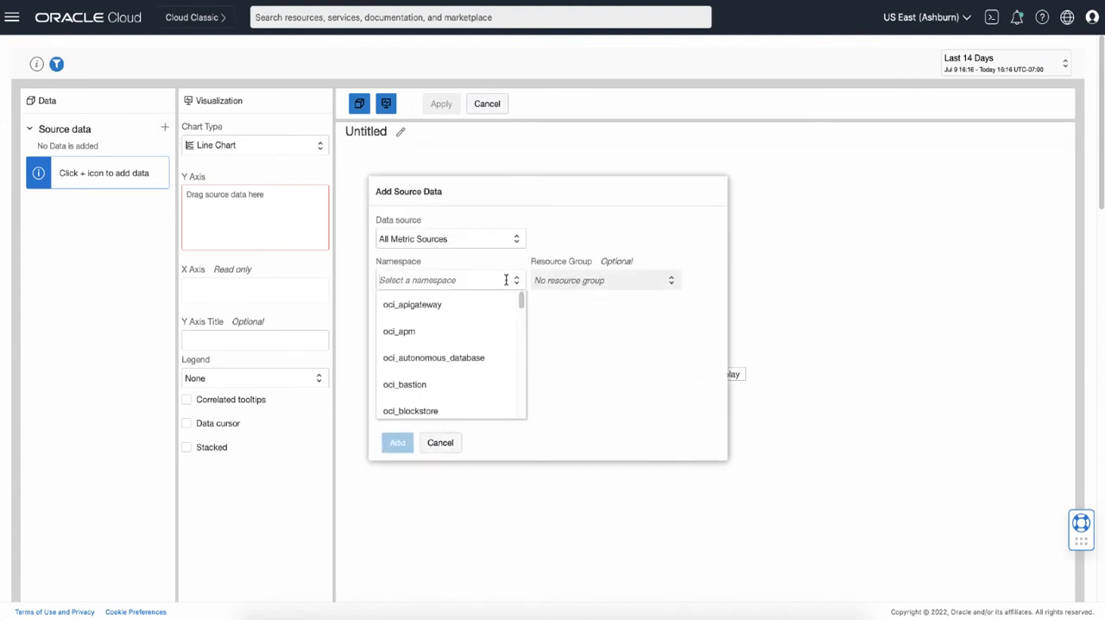
scroll("down", 3)
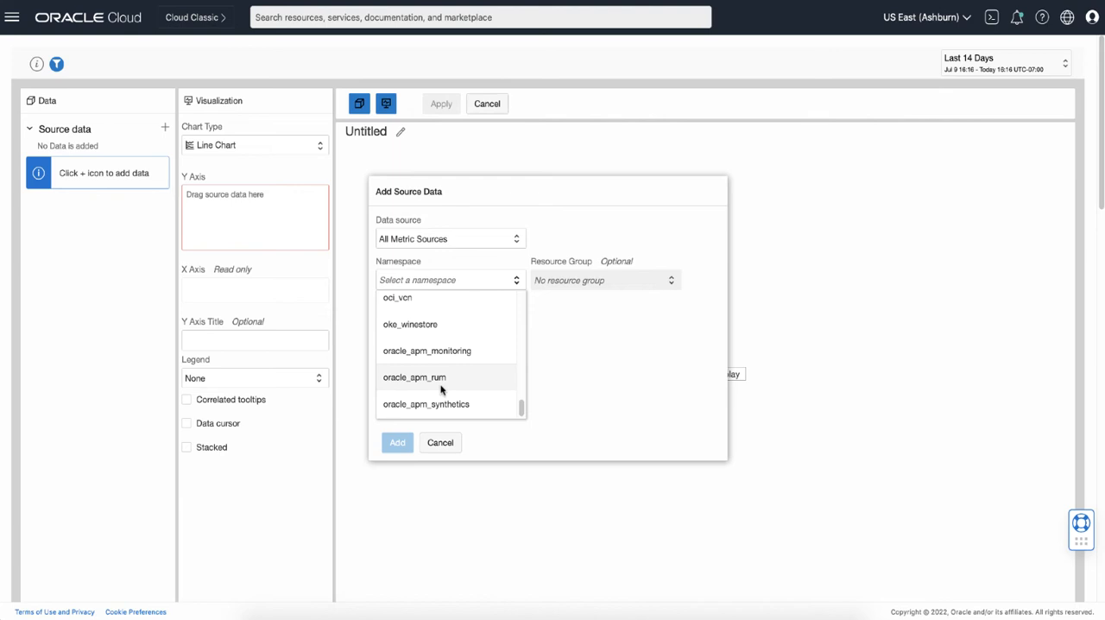
left_click(414, 377)
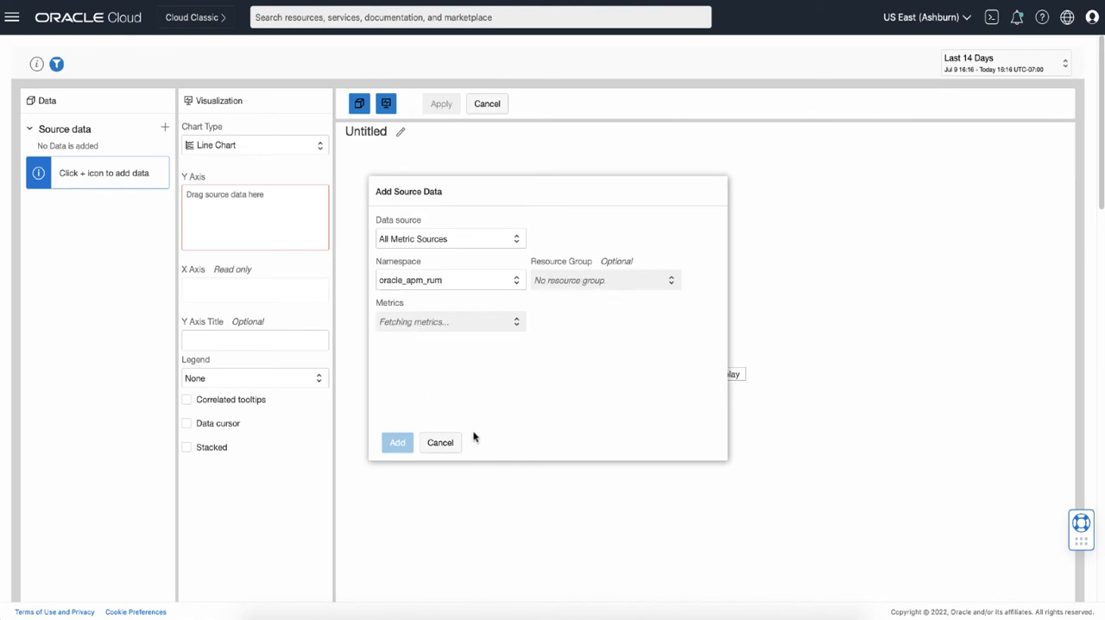
left_click(397, 442)
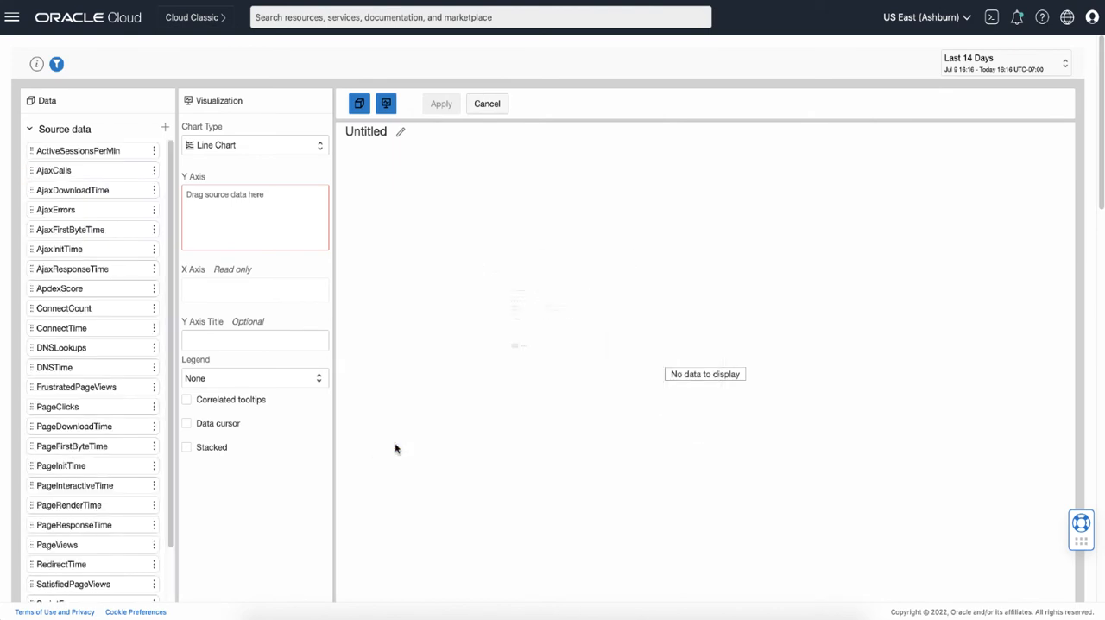
mouse_move(70, 229)
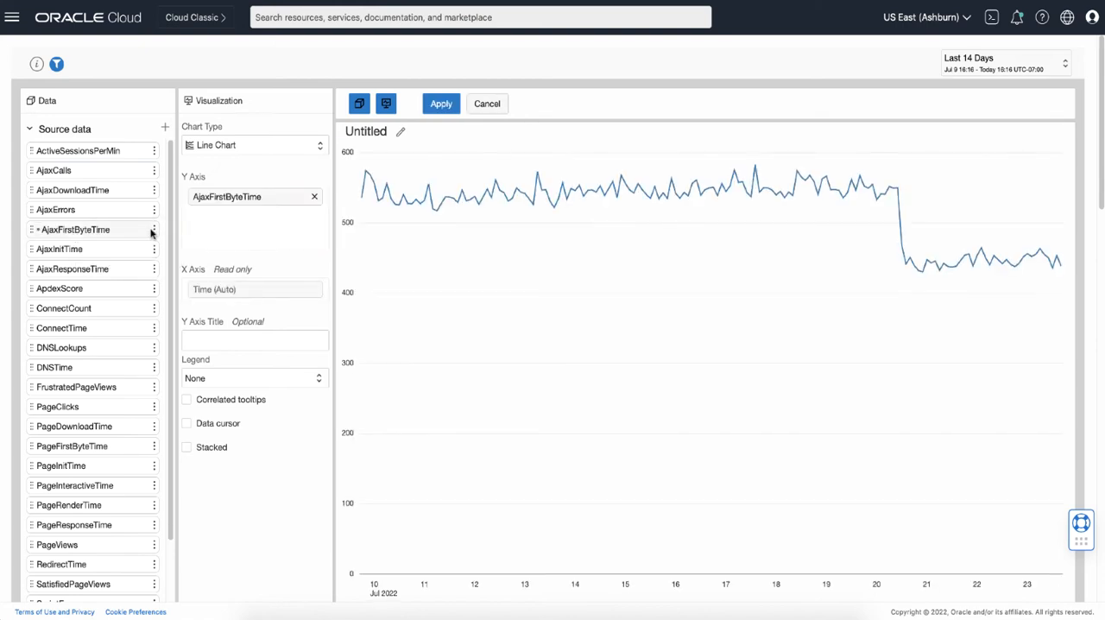
Step: Add dimension ApdexLevel = frustrated to AjaxFirstByteTime and apply the chart
left_click(154, 229)
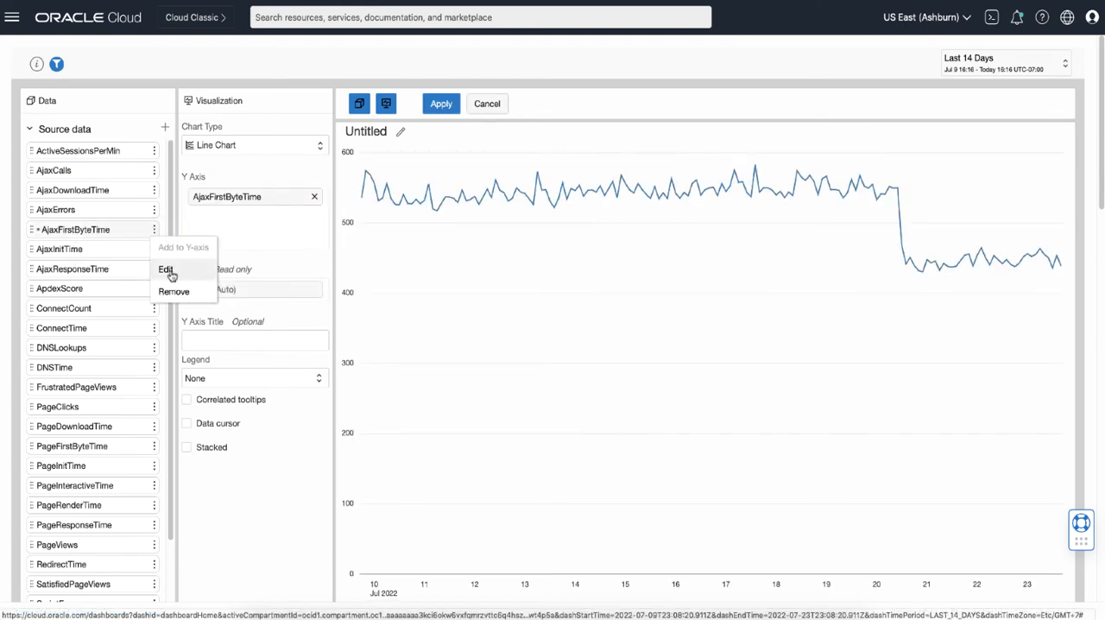
left_click(165, 269)
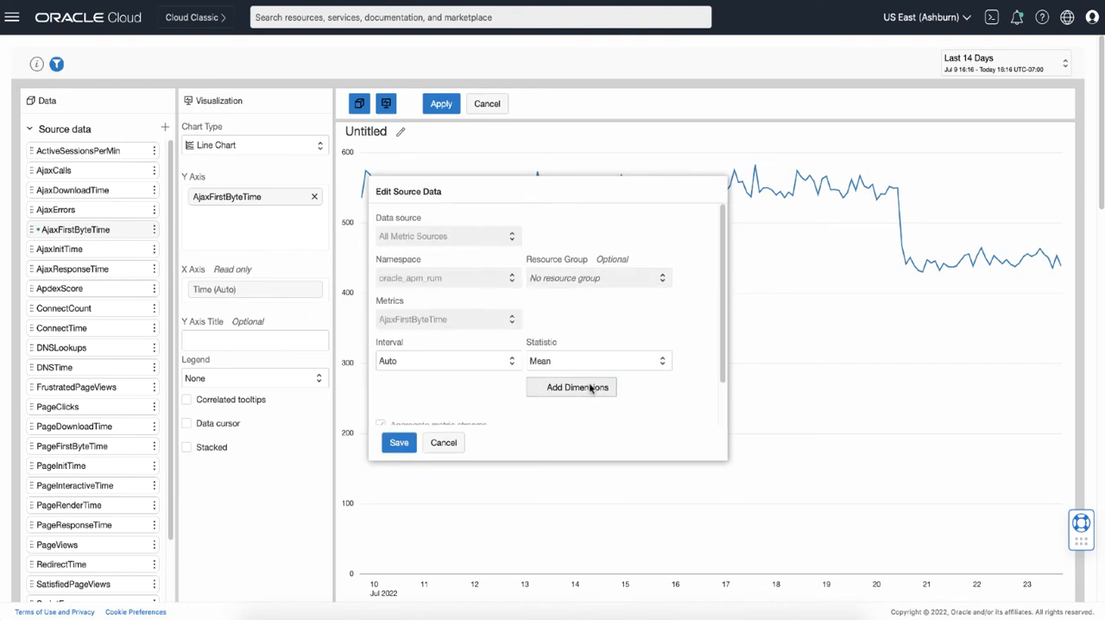
left_click(571, 386)
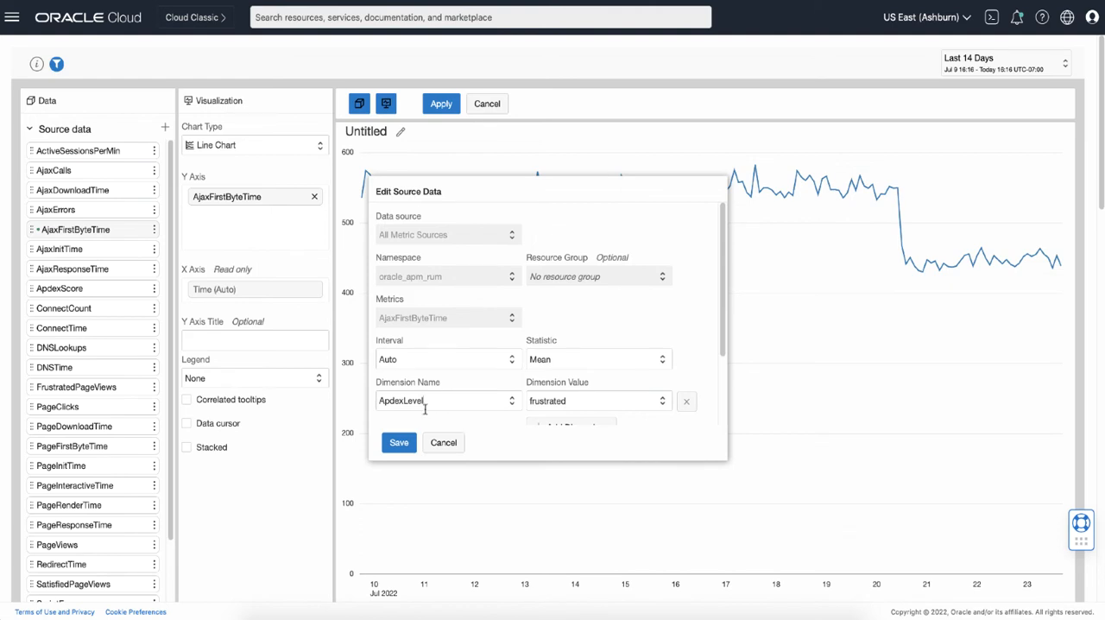
mouse_move(527, 459)
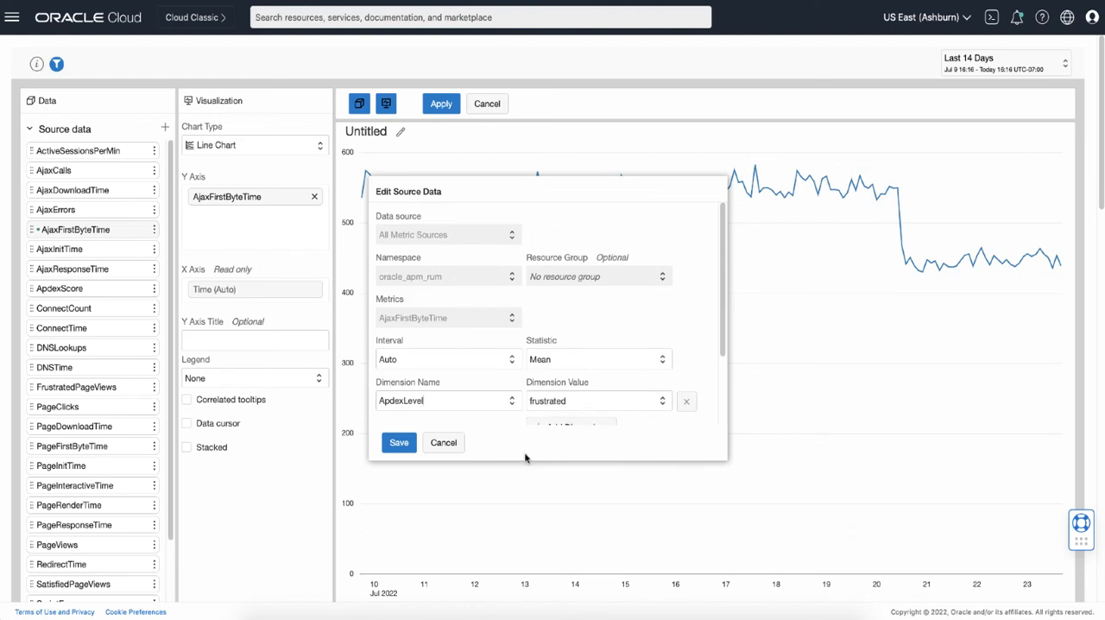
left_click(398, 442)
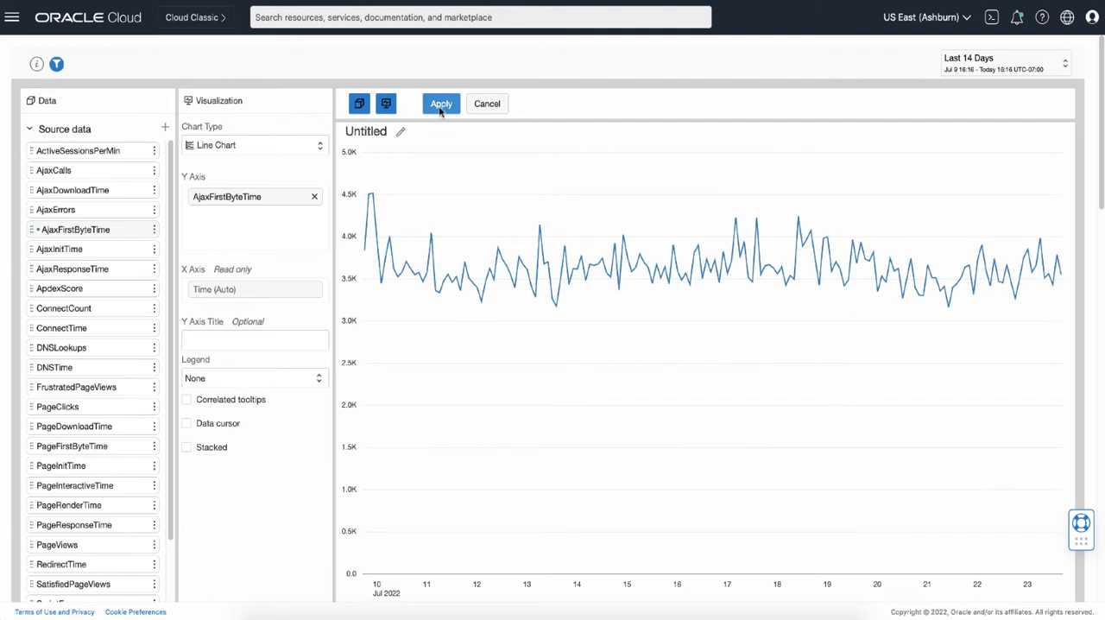
left_click(440, 103)
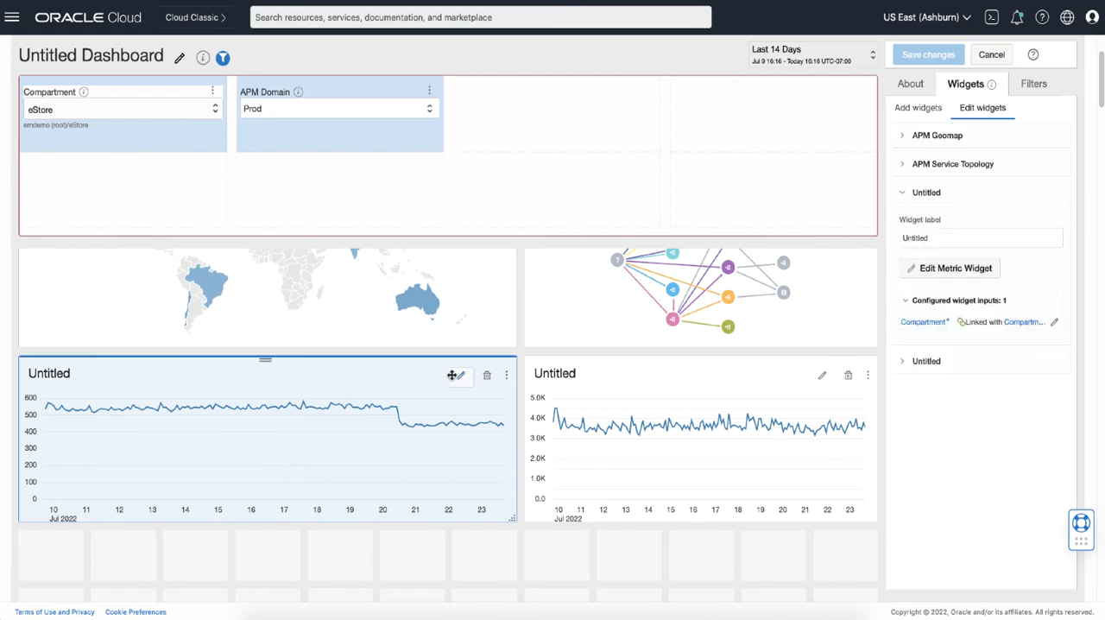
Step: Set the Untitled widgets' labels to 'Ajax First Byte' and 'Ajax First Byte w/ Frustrated'
type("A")
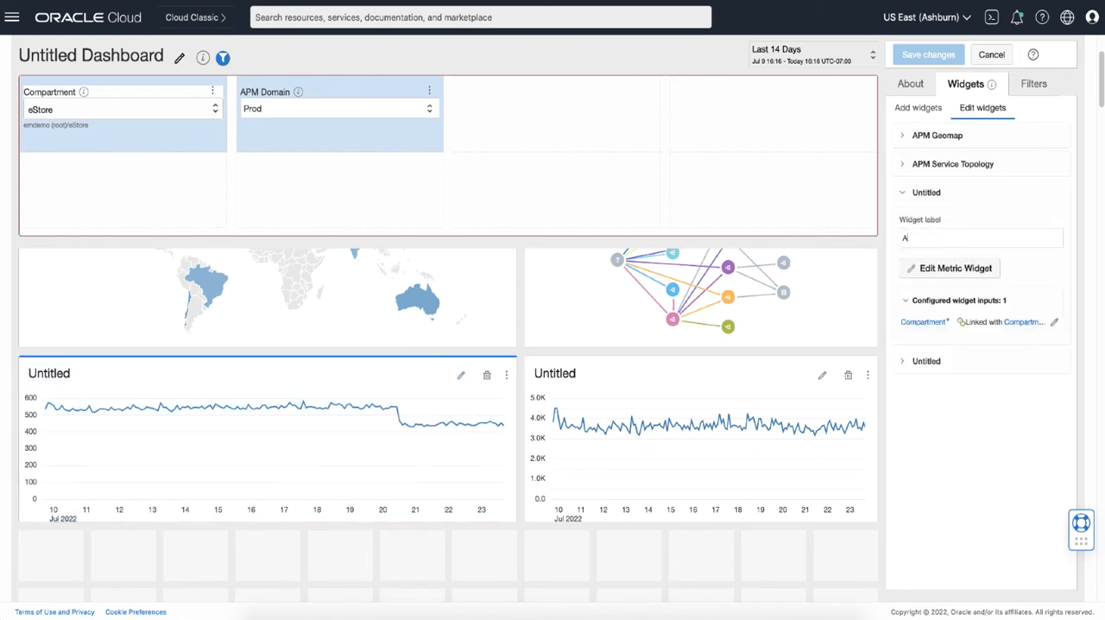
type("jax")
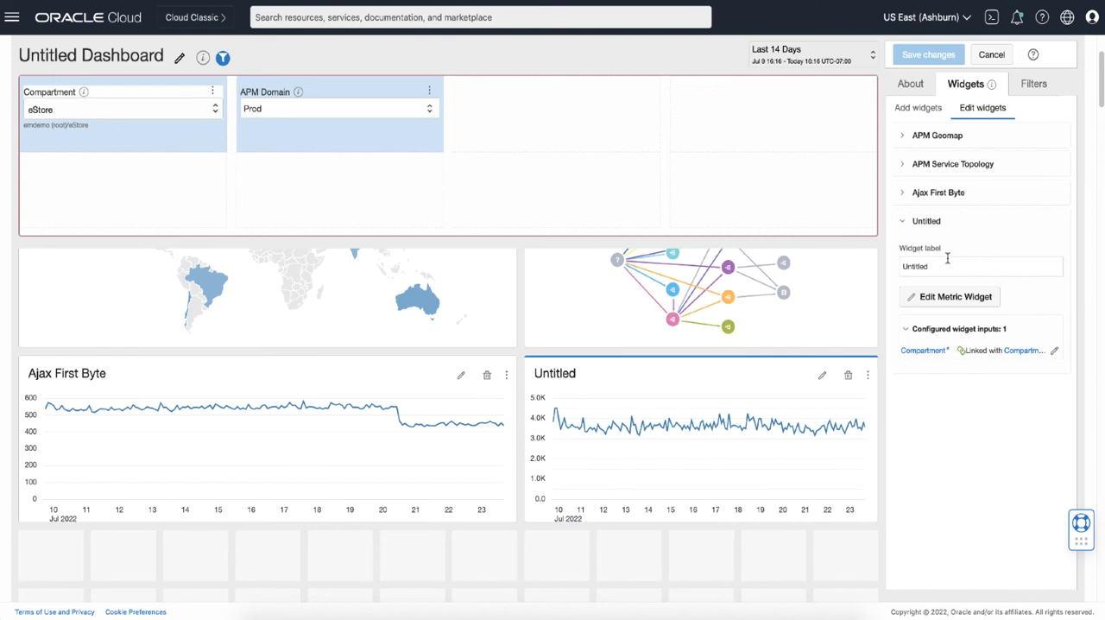
type("Ajax First Byte w/")
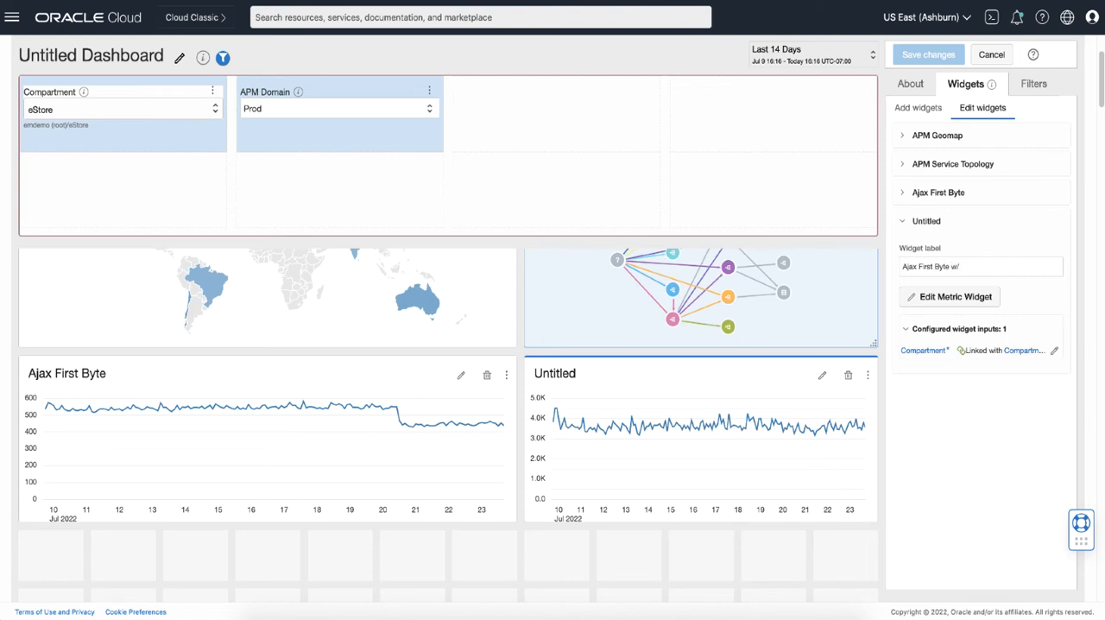
type("Frustrated")
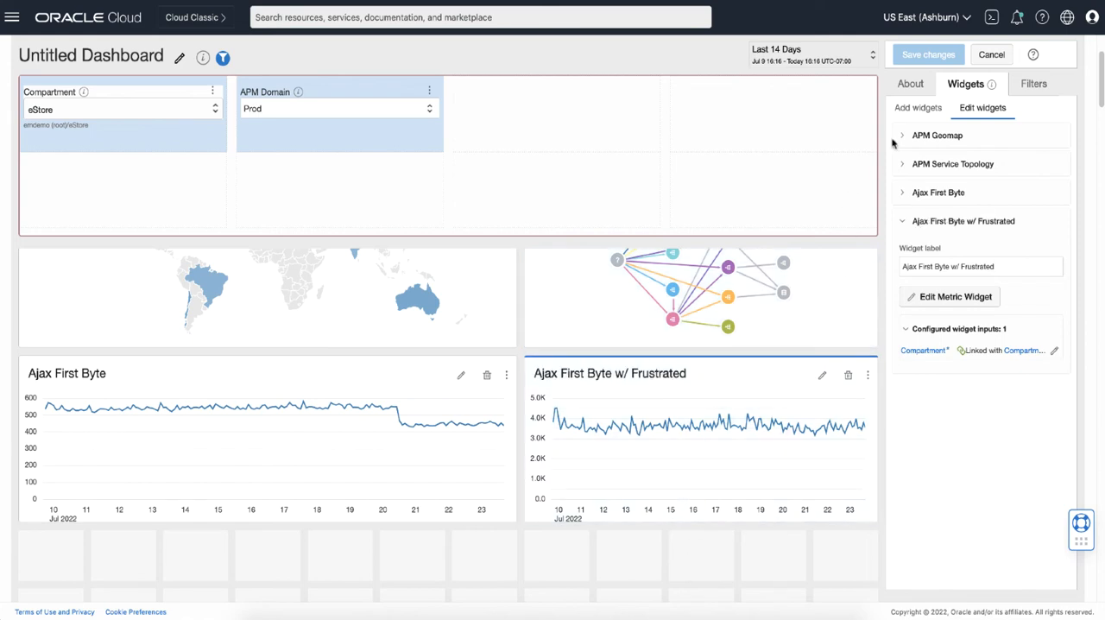
Step: Enter 'My custom dashboard' as the Dashboard Name on the About tab and save
left_click(910, 84)
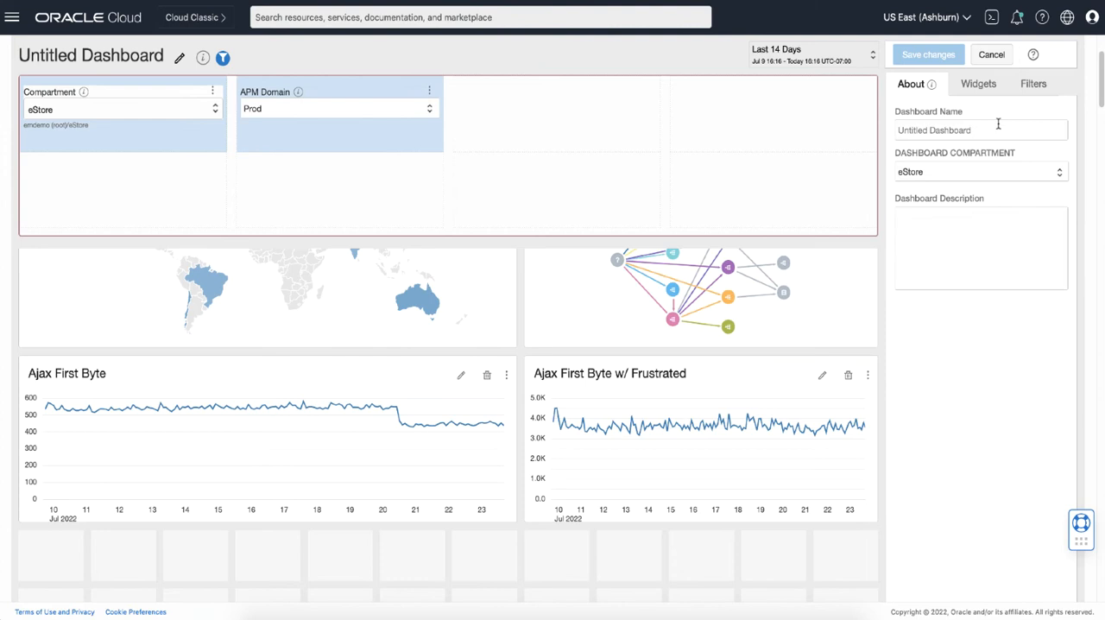
type("My custom")
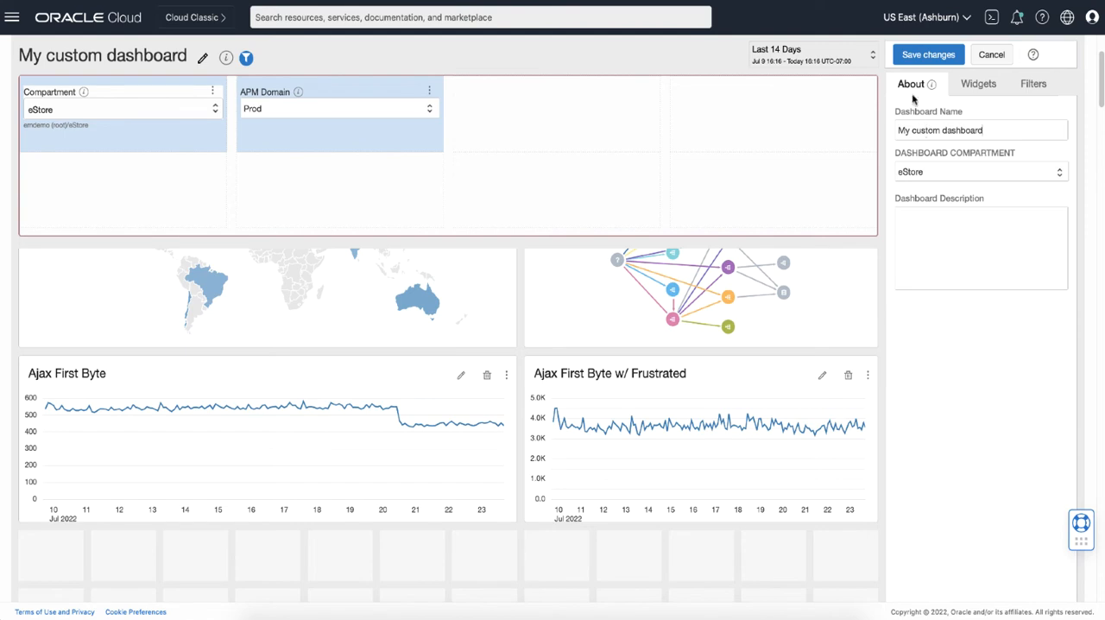
left_click(928, 55)
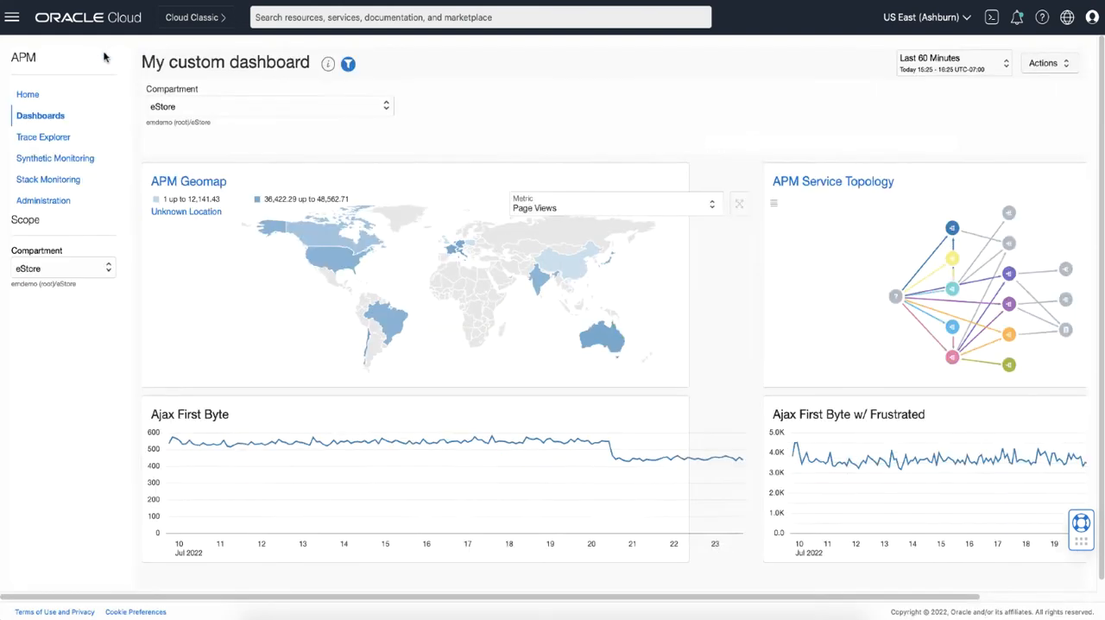
Step: Go back to the Dashboards list from the left navigation
left_click(39, 115)
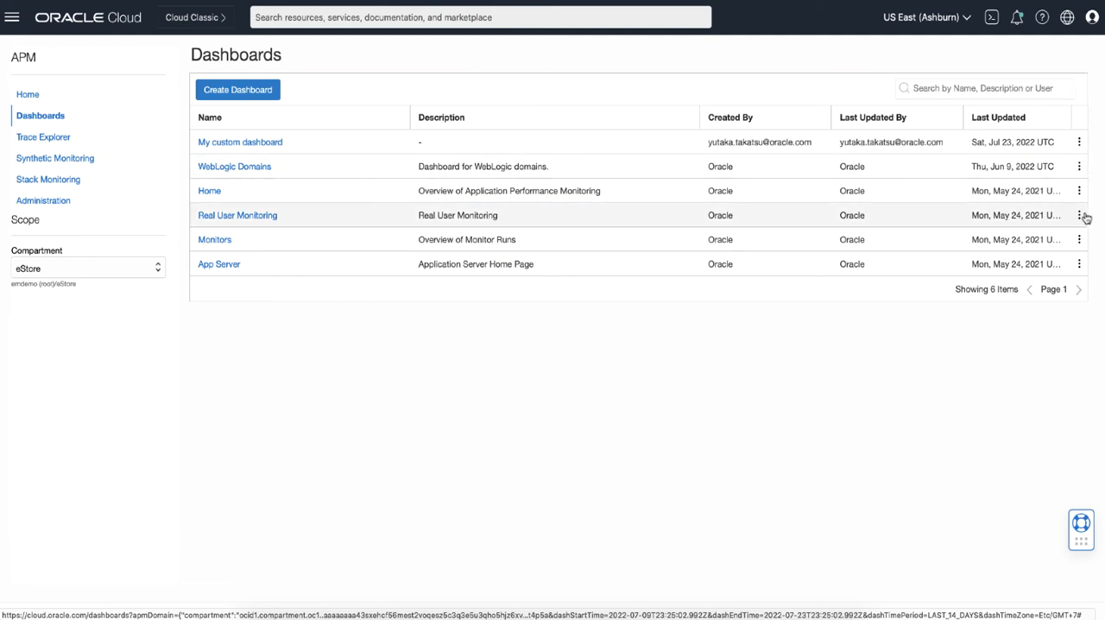
Step: Duplicate the Real User Monitoring dashboard from its actions menu, then open the EBS dashboard
left_click(1079, 215)
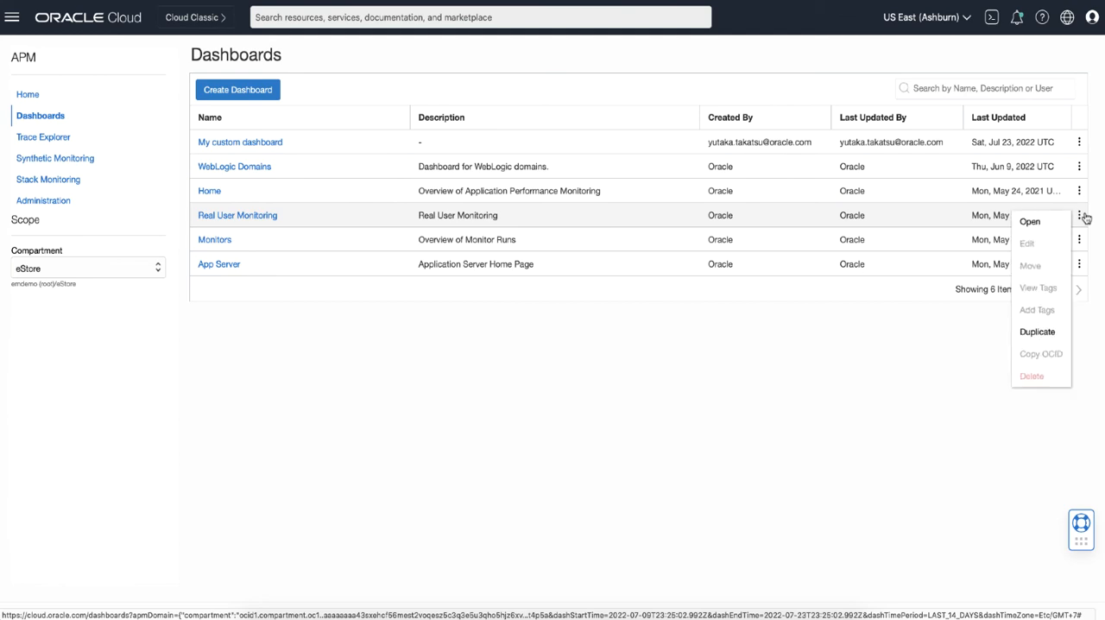
left_click(1037, 331)
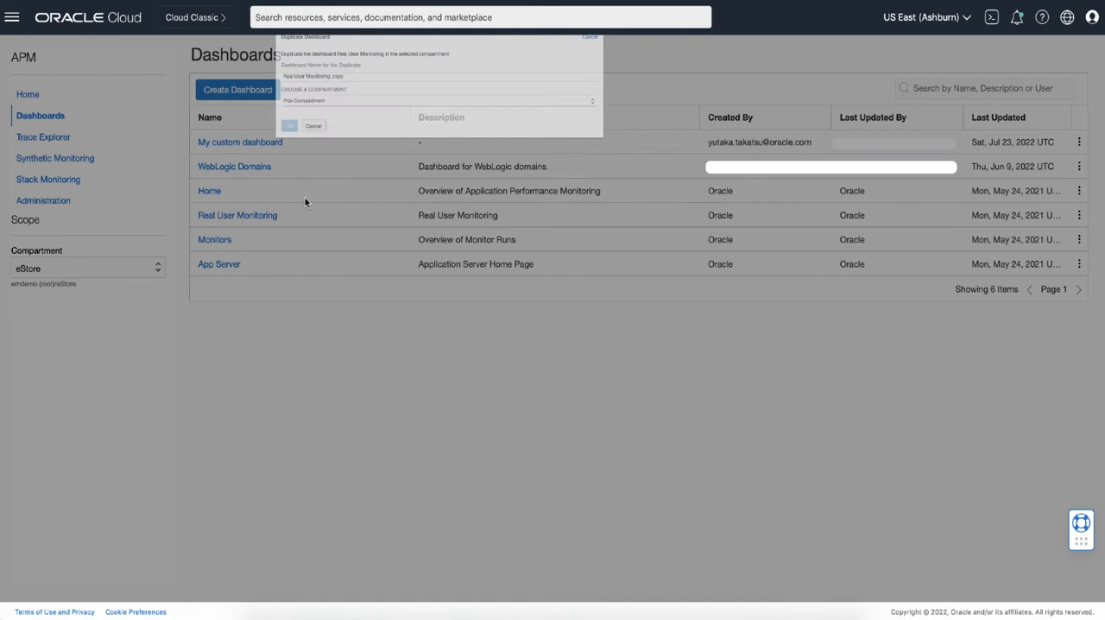
left_click(290, 126)
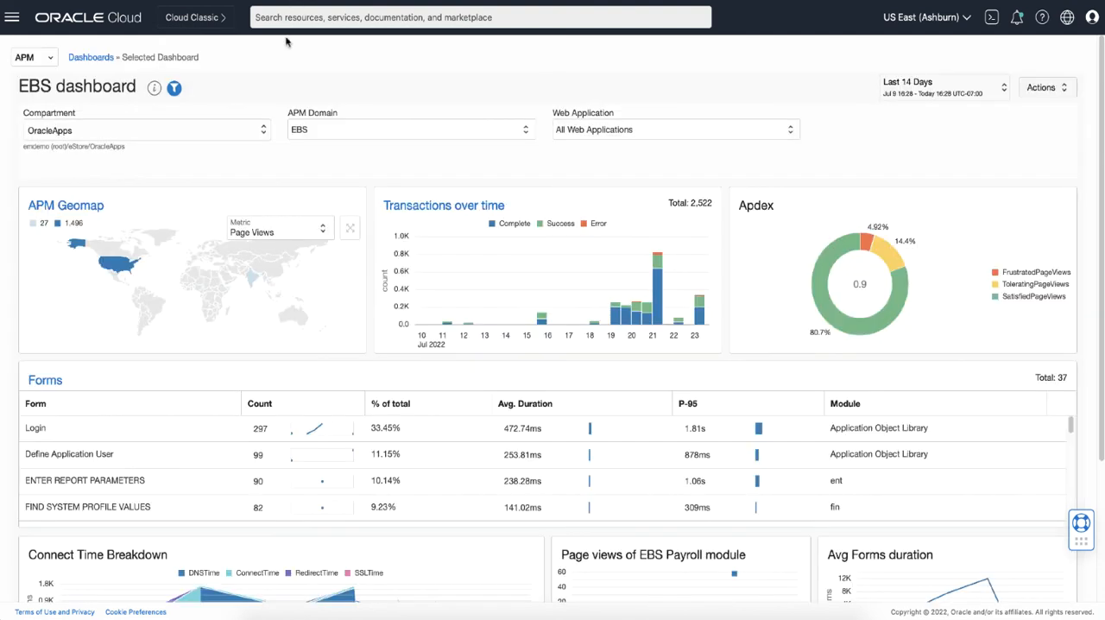
mouse_move(301, 162)
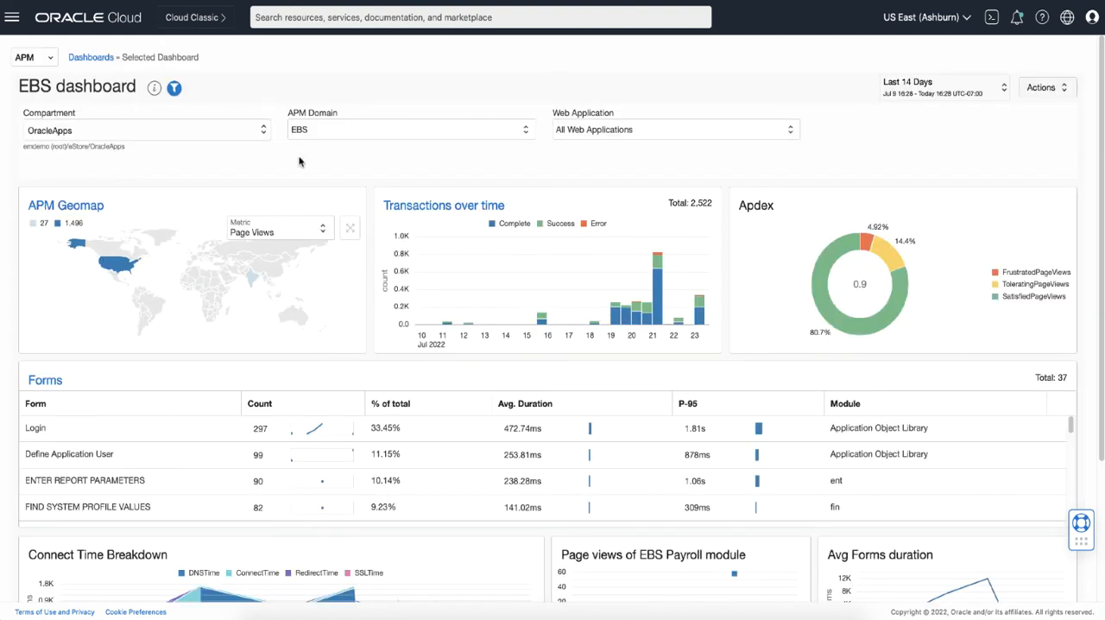